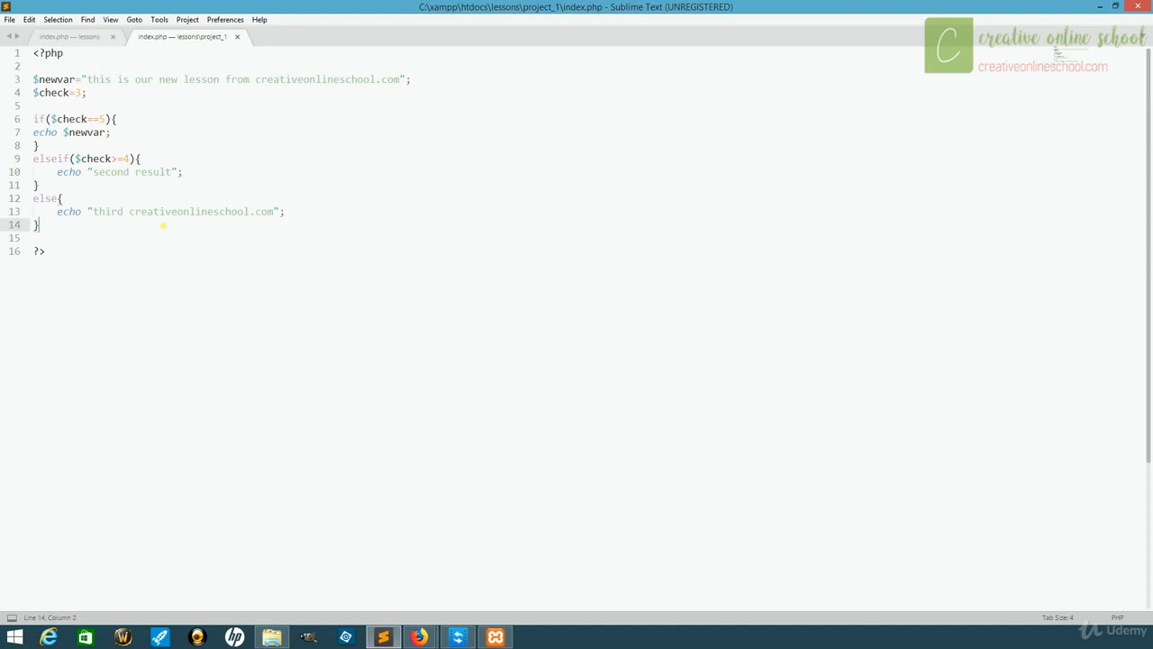
Step: Start a while($check<7){ loop below the else block in index.php
{"action": "key", "text": "enter"}
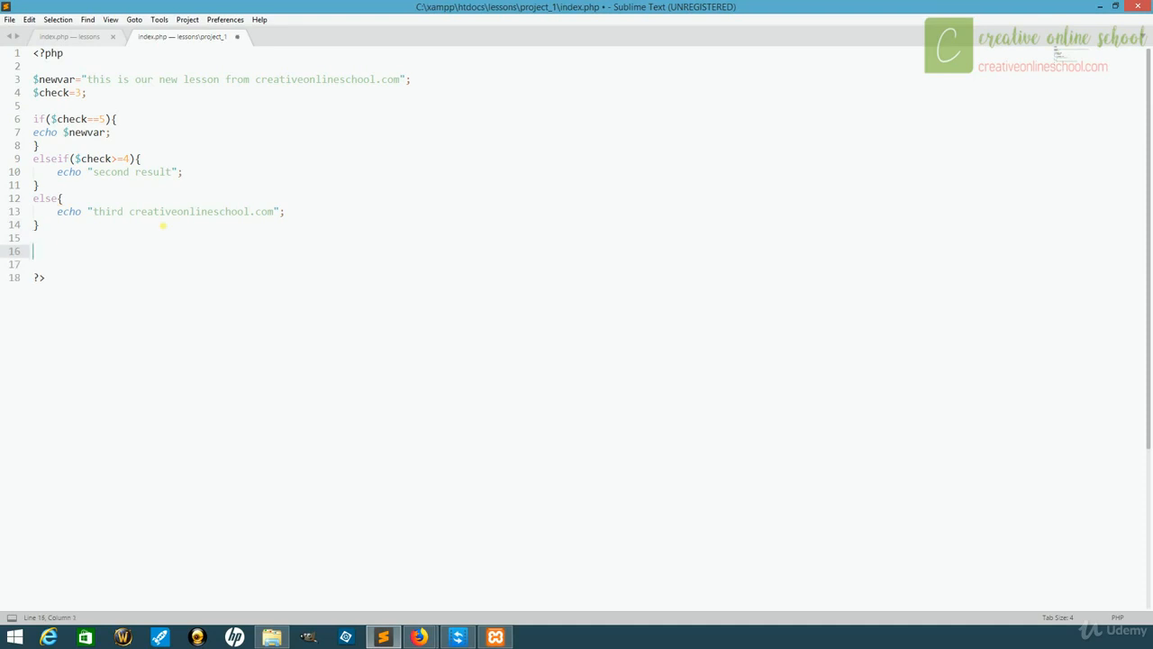
{"action": "type", "text": "while("}
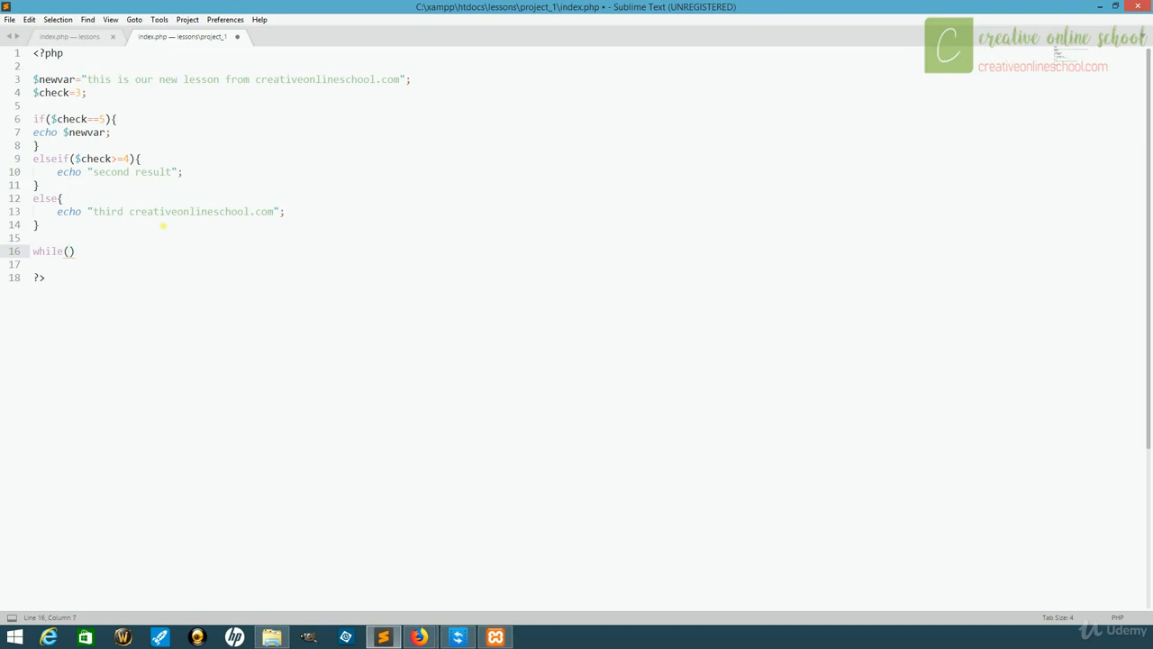
{"action": "type", "text": "$"}
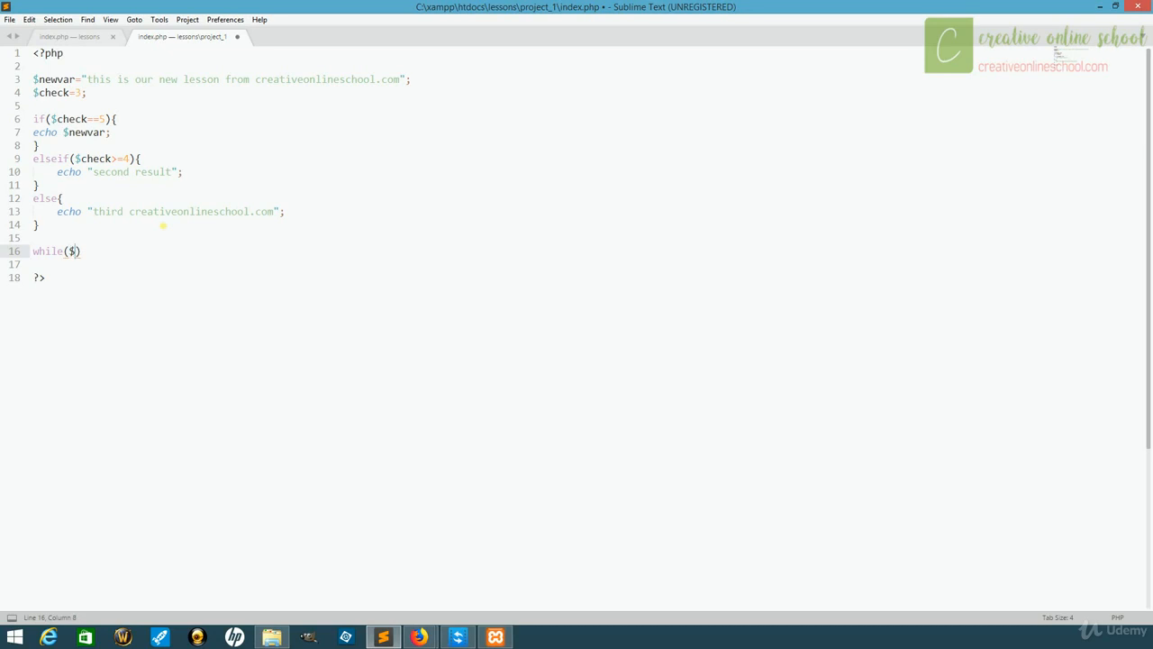
{"action": "type", "text": "check"}
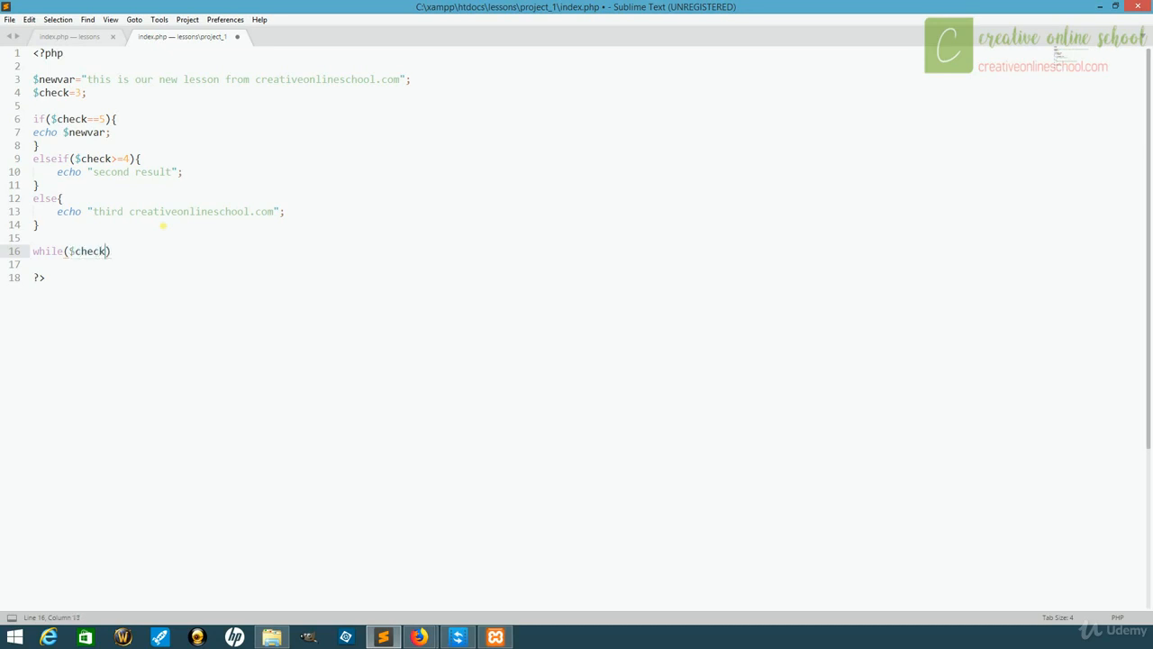
{"action": "type", "text": "<"}
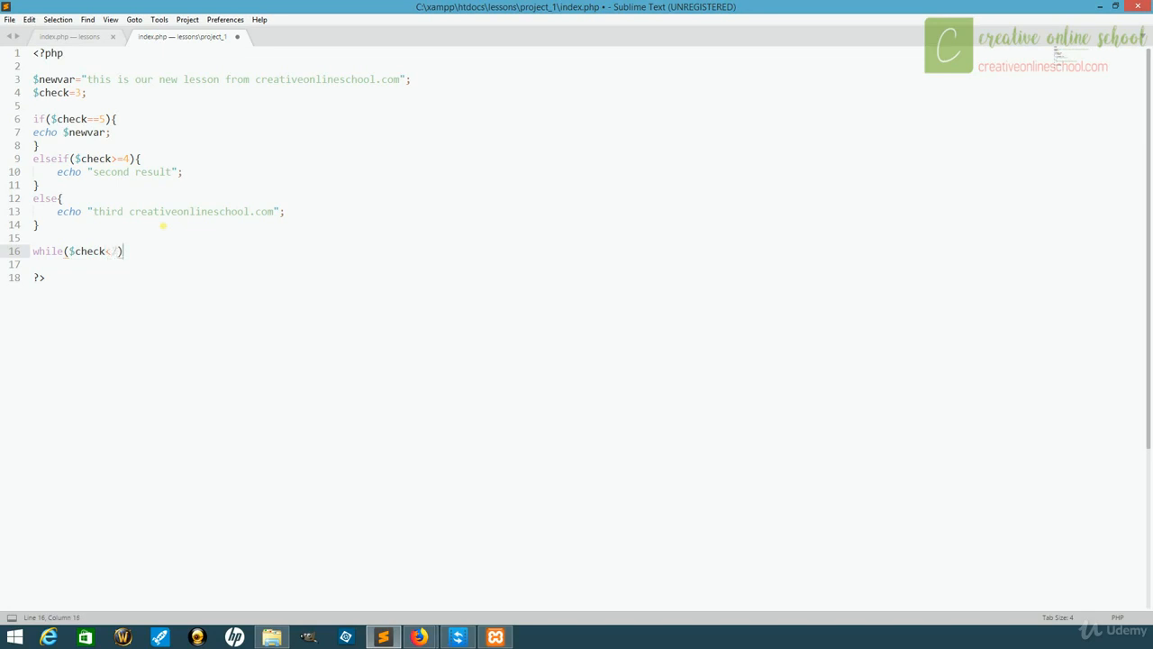
{"action": "type", "text": "7){"}
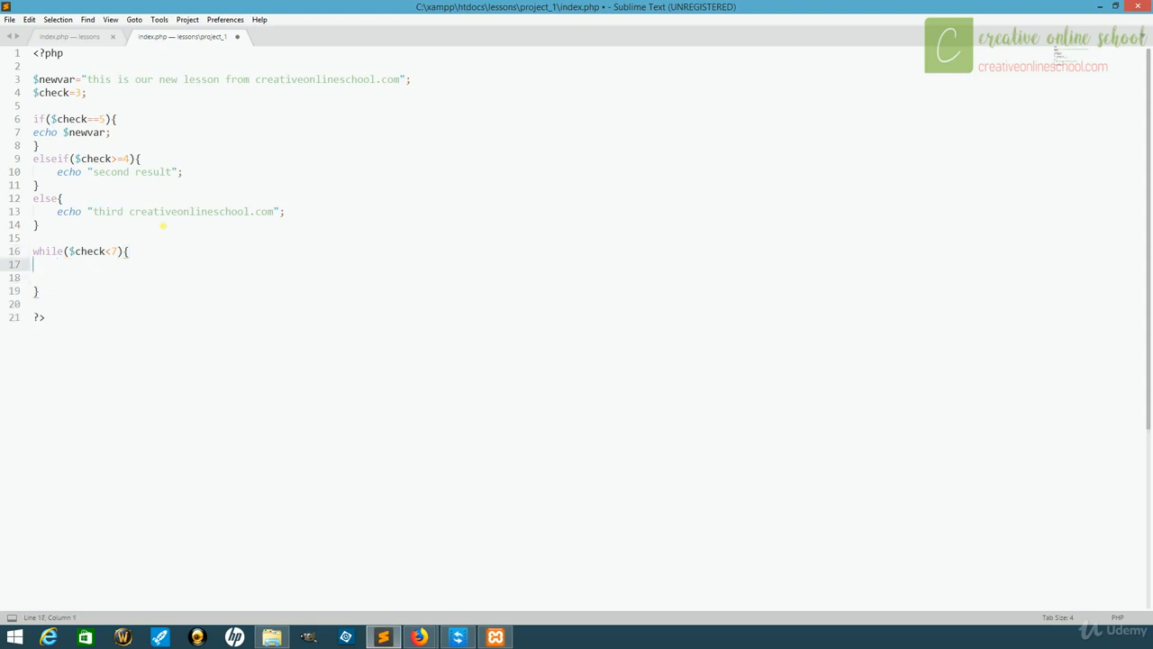
Step: Inside the loop, echo $check."<br>"; and increment with $check++;
{"action": "type", "text": "ec"}
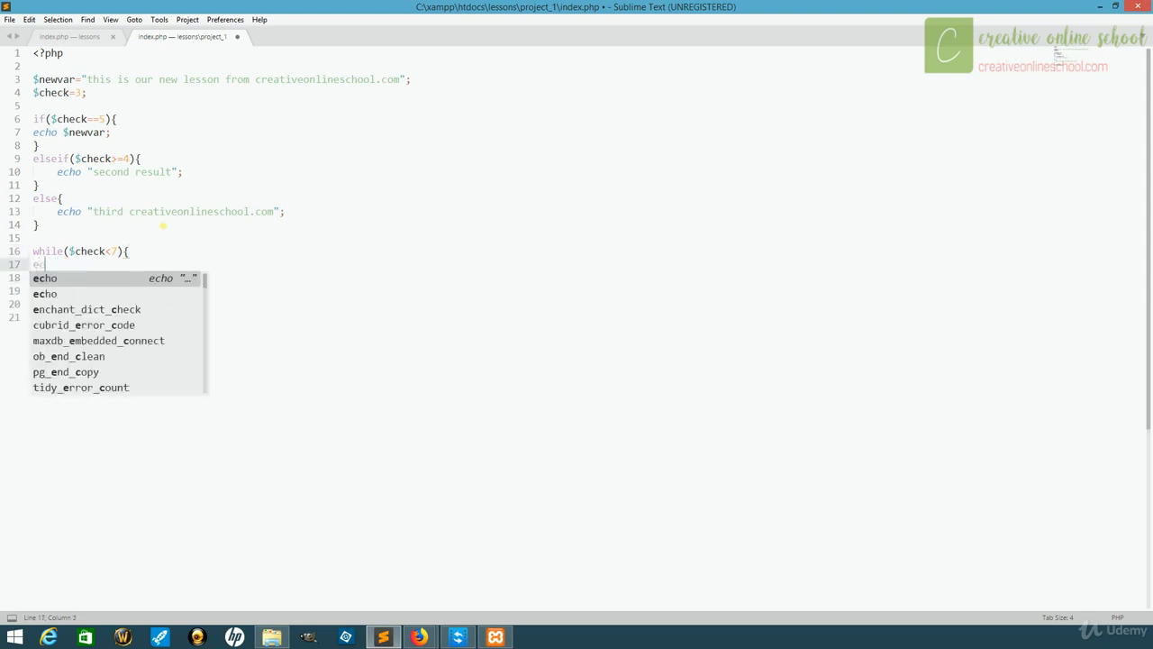
{"action": "key", "text": "Tab"}
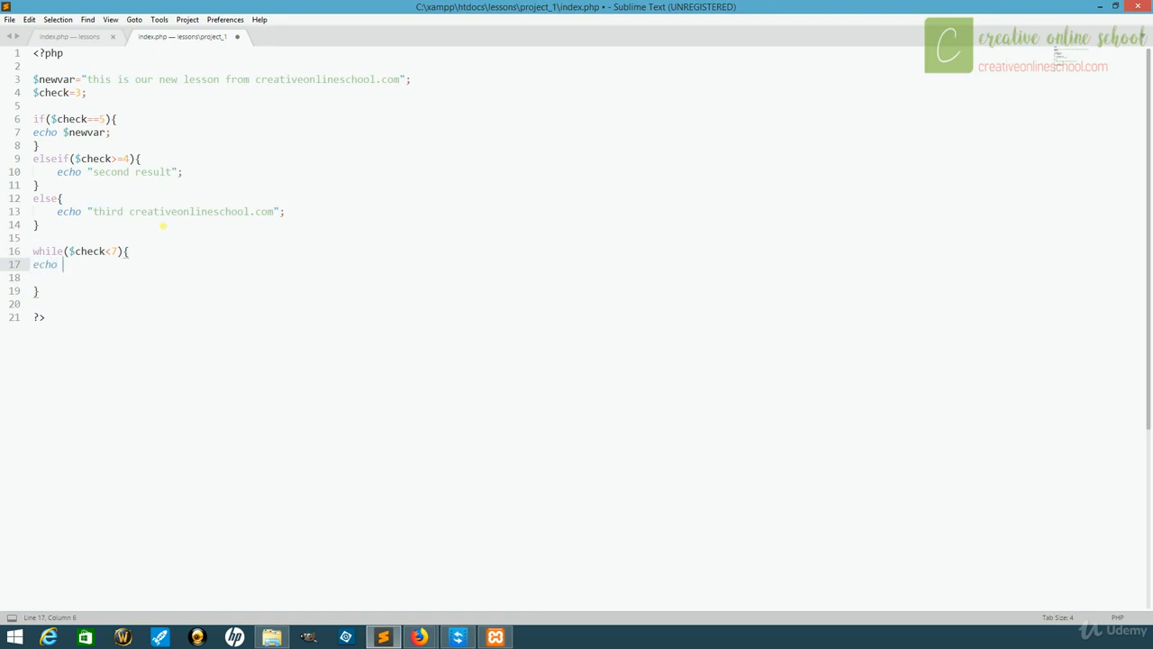
{"action": "type", "text": "$check"}
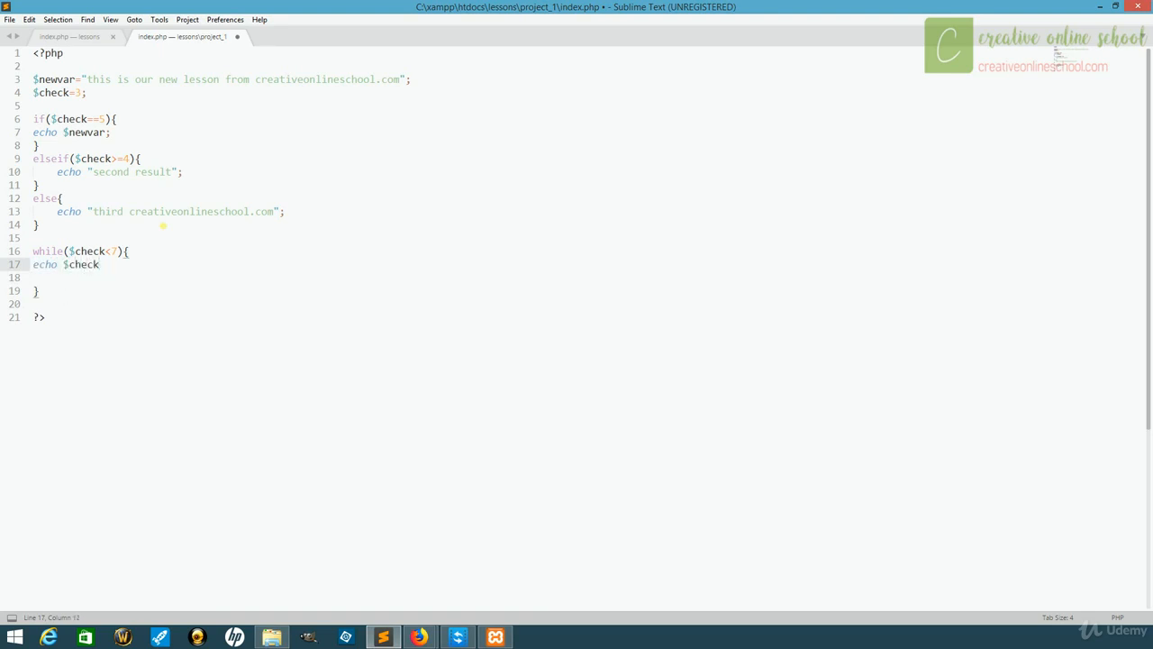
{"action": "type", "text": "."}
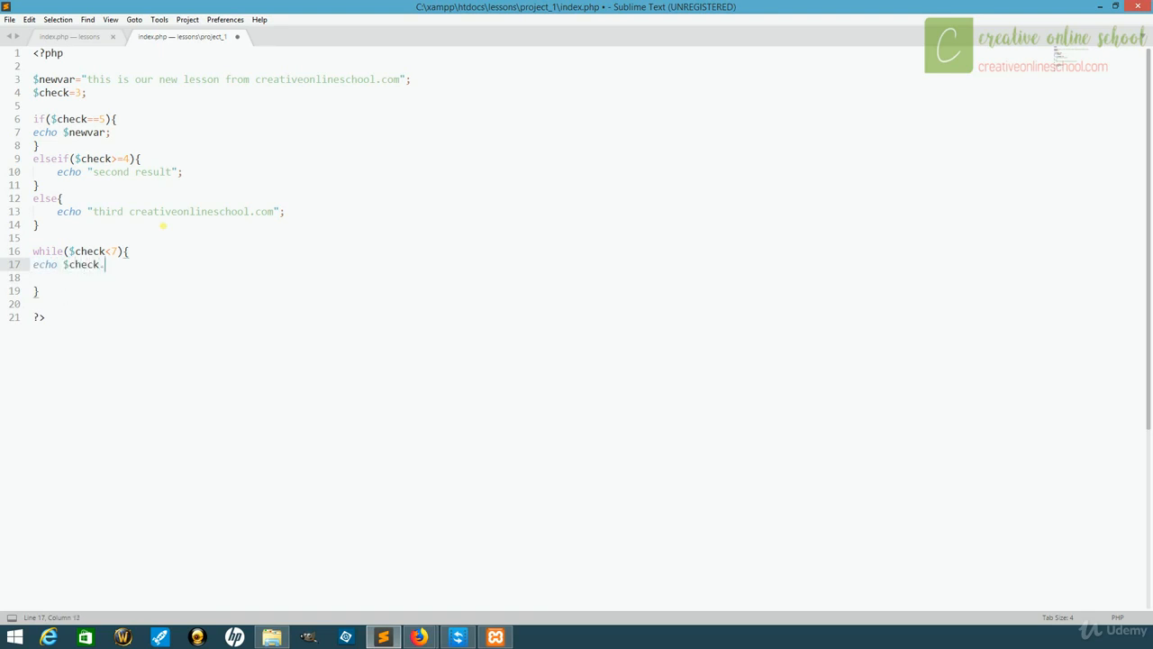
{"action": "type", "text": ".\"<"}
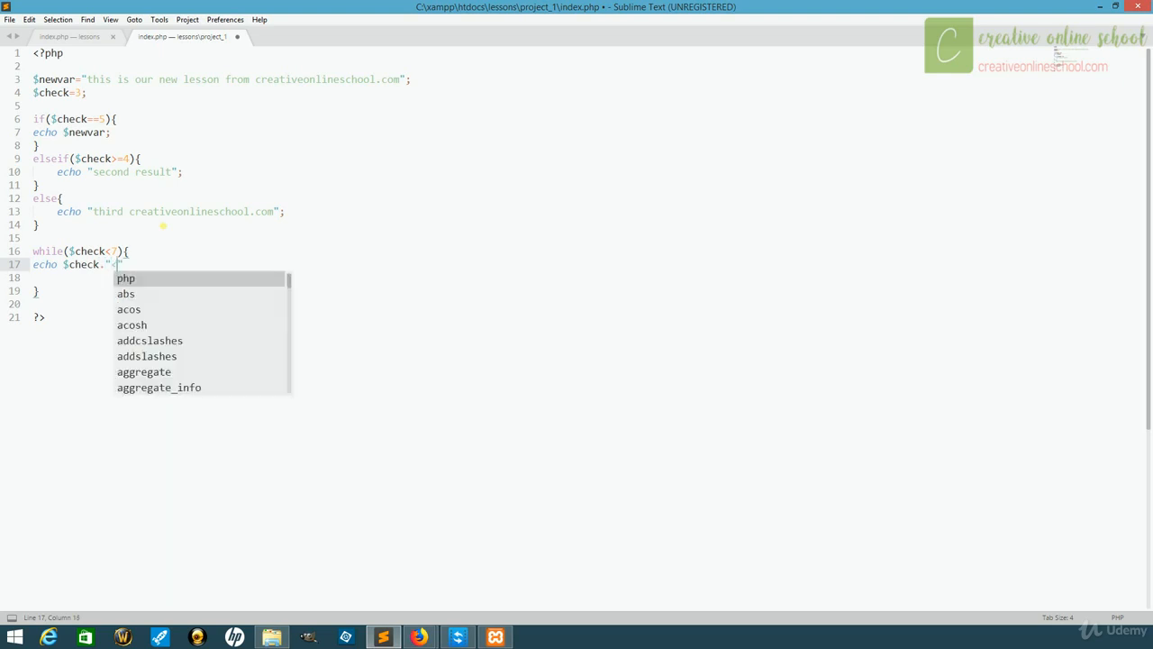
{"action": "type", "text": "<br>"}
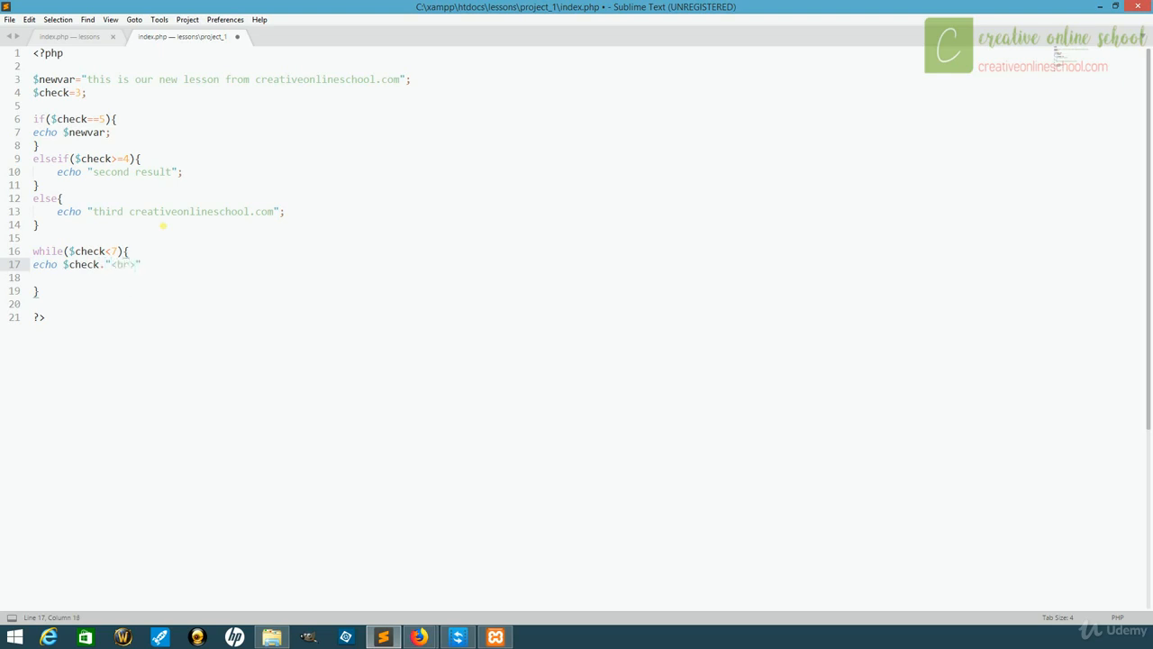
{"action": "type", "text": ";"}
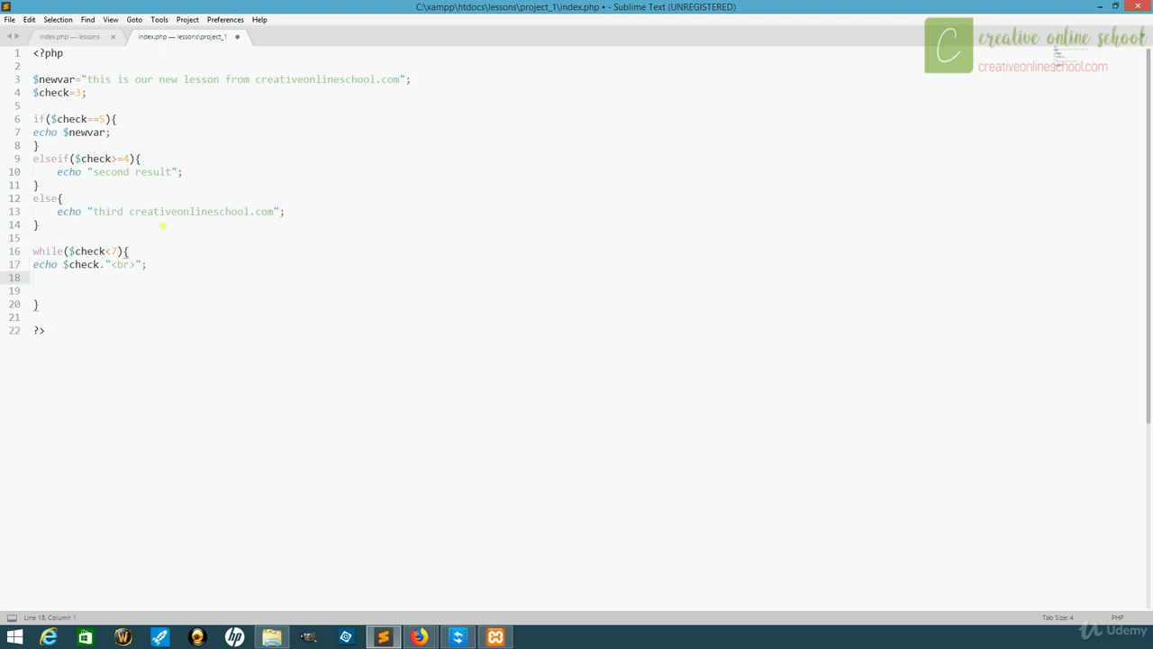
{"action": "type", "text": "$"}
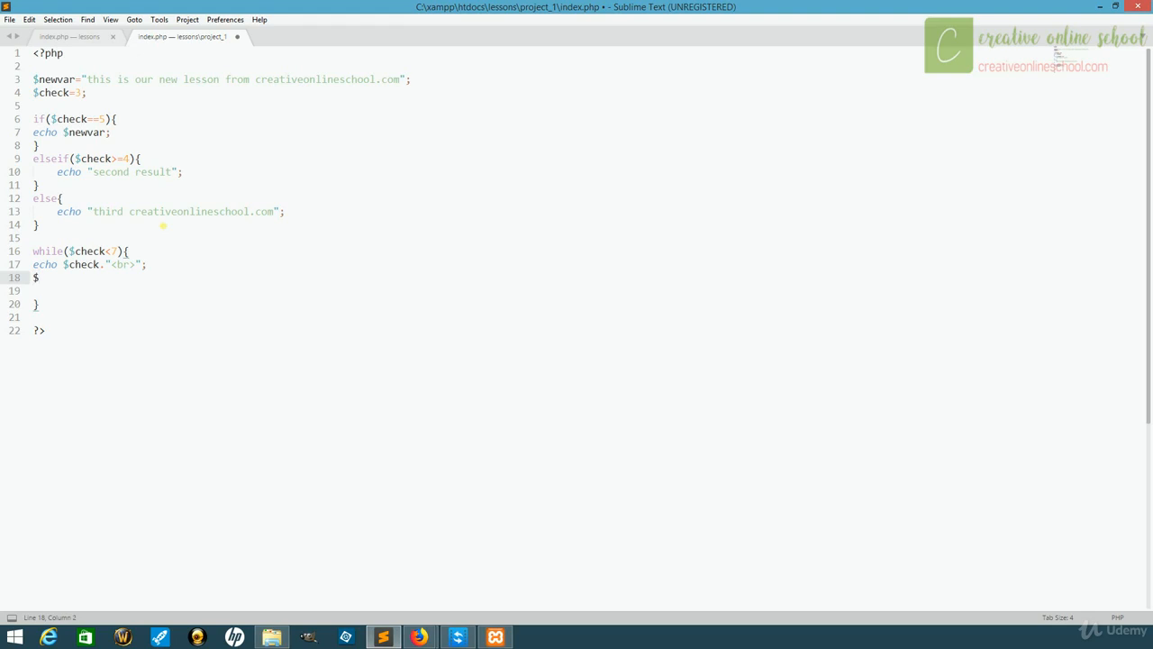
{"action": "type", "text": "check+"}
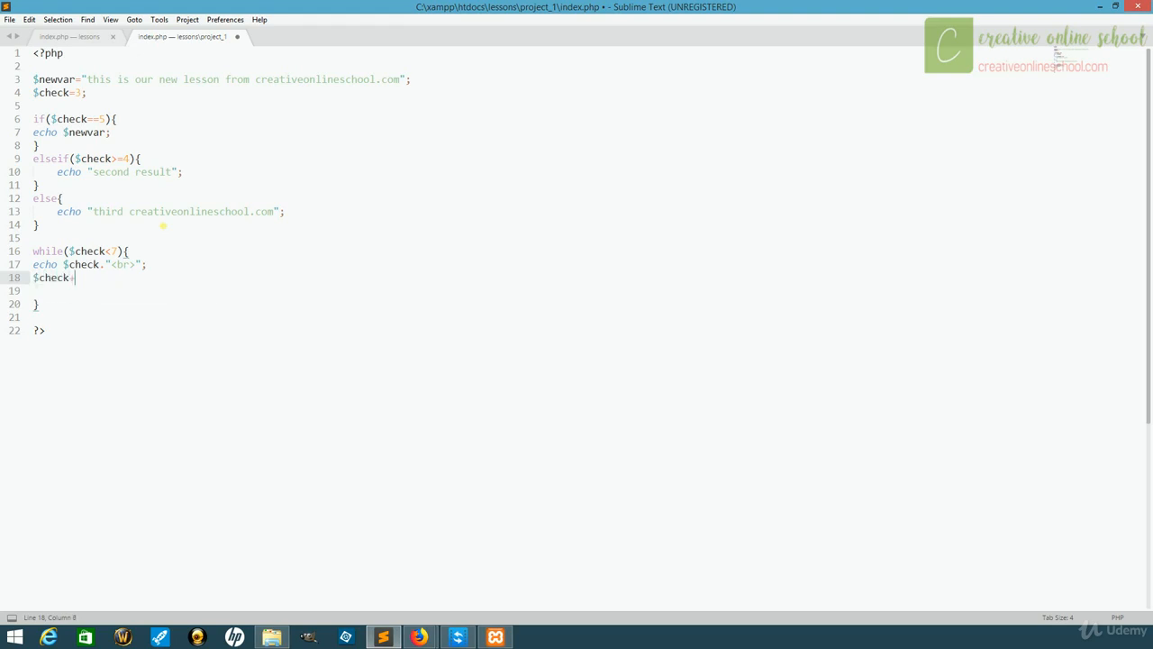
{"action": "type", "text": "++;"}
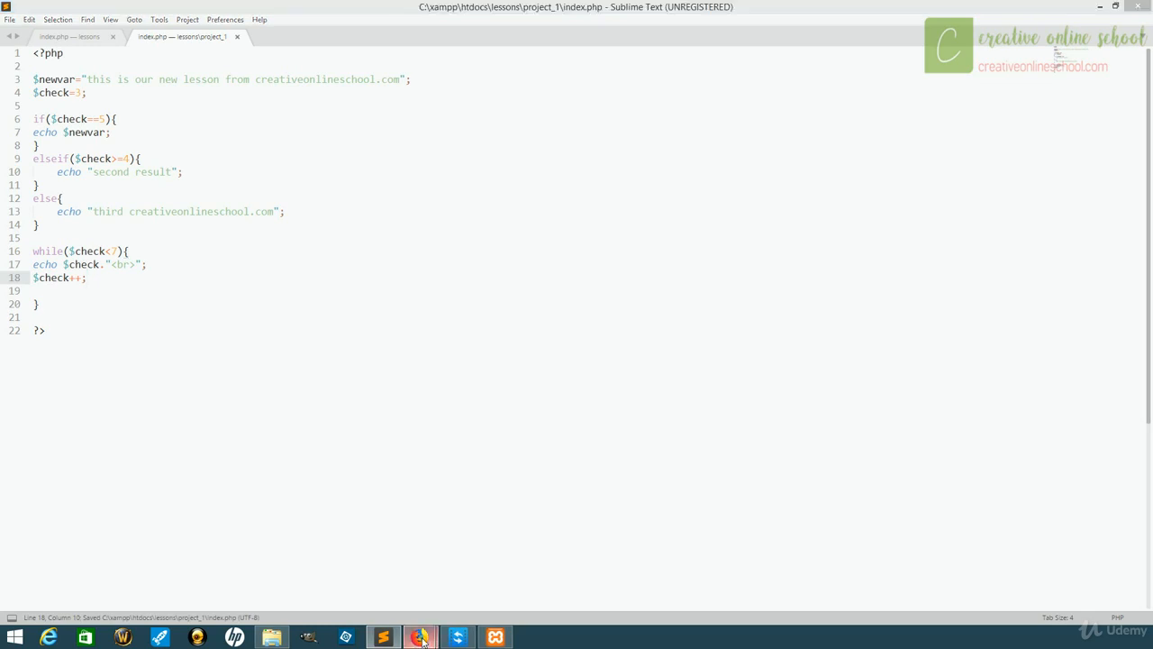
Step: Reload the localhost project page in Firefox to see 3 through 6 printed, then return to the editor
{"action": "left_click", "coordinate": [421, 634]}
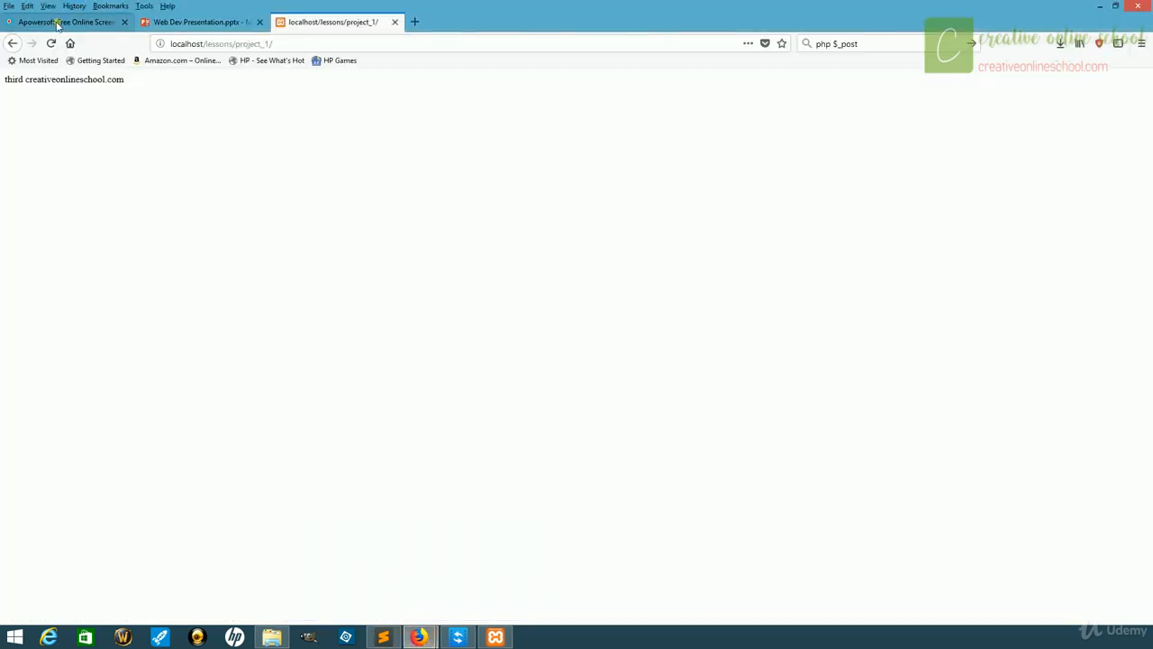
{"action": "left_click", "coordinate": [52, 43]}
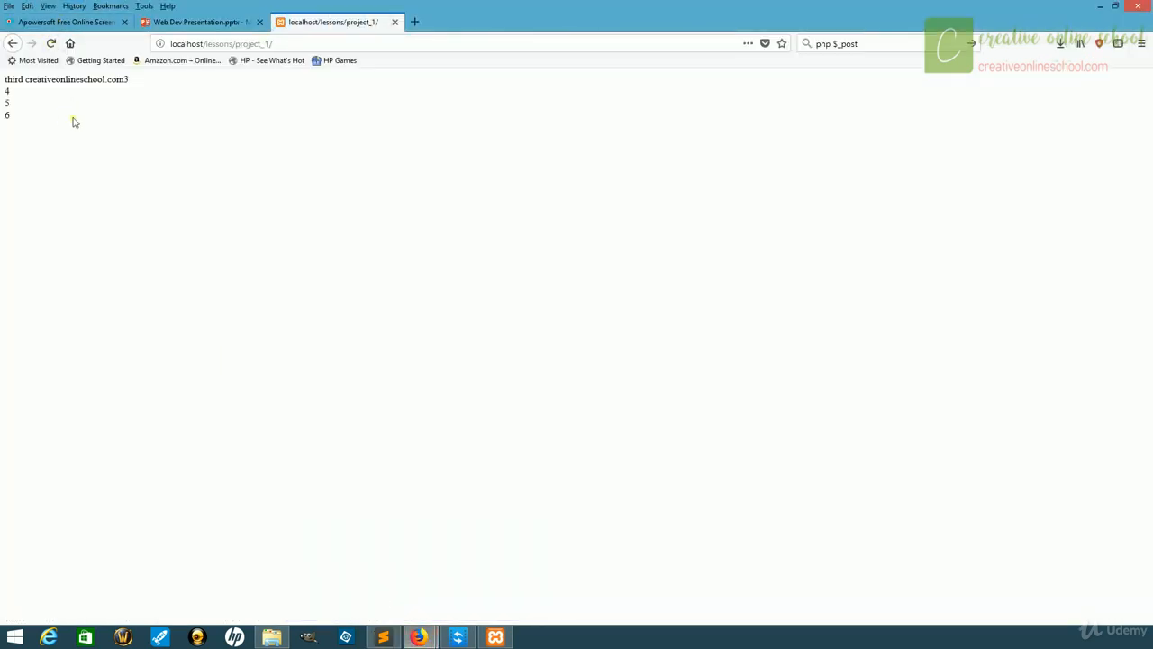
{"action": "mouse_move", "coordinate": [56, 93]}
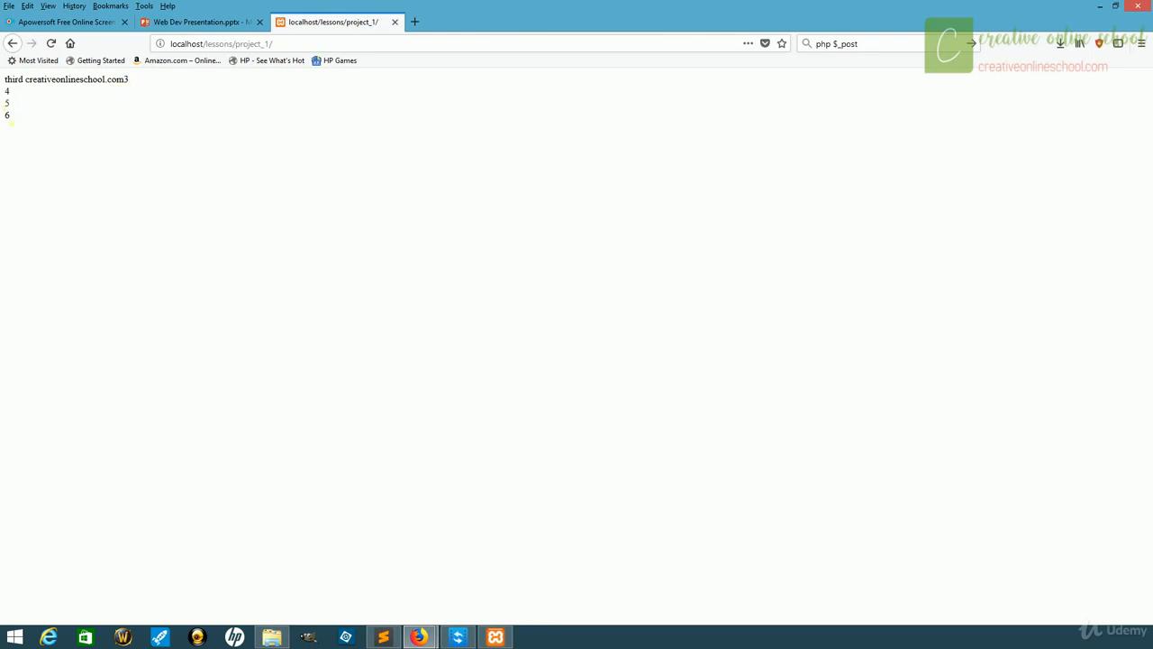
{"action": "mouse_move", "coordinate": [198, 289]}
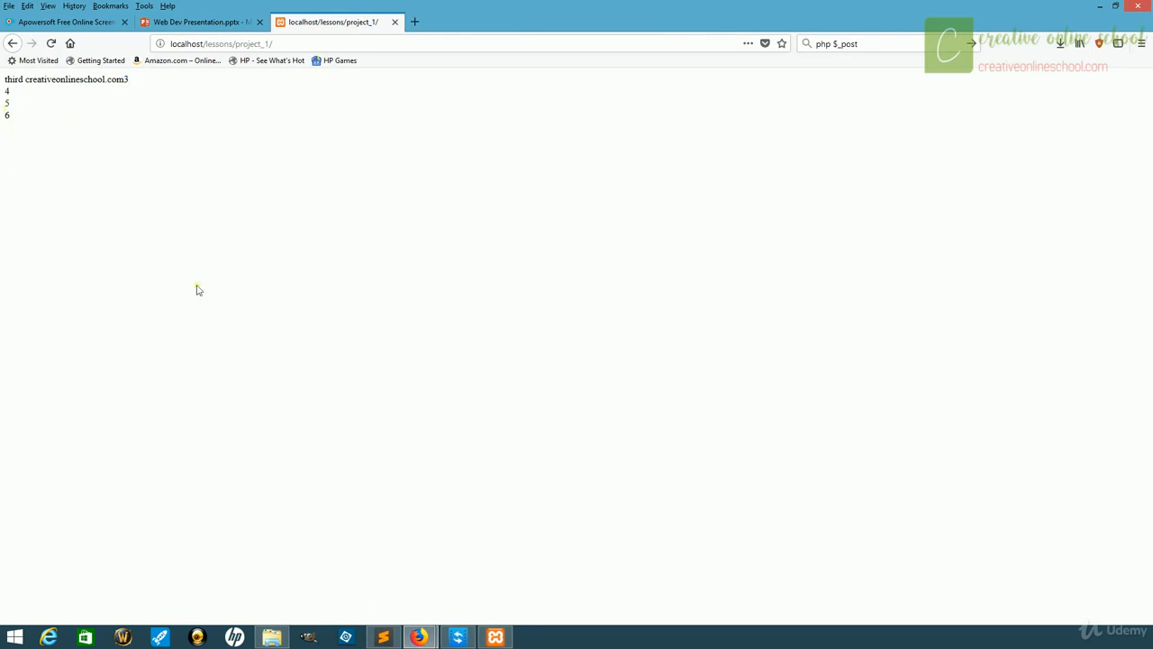
{"action": "left_click", "coordinate": [382, 634]}
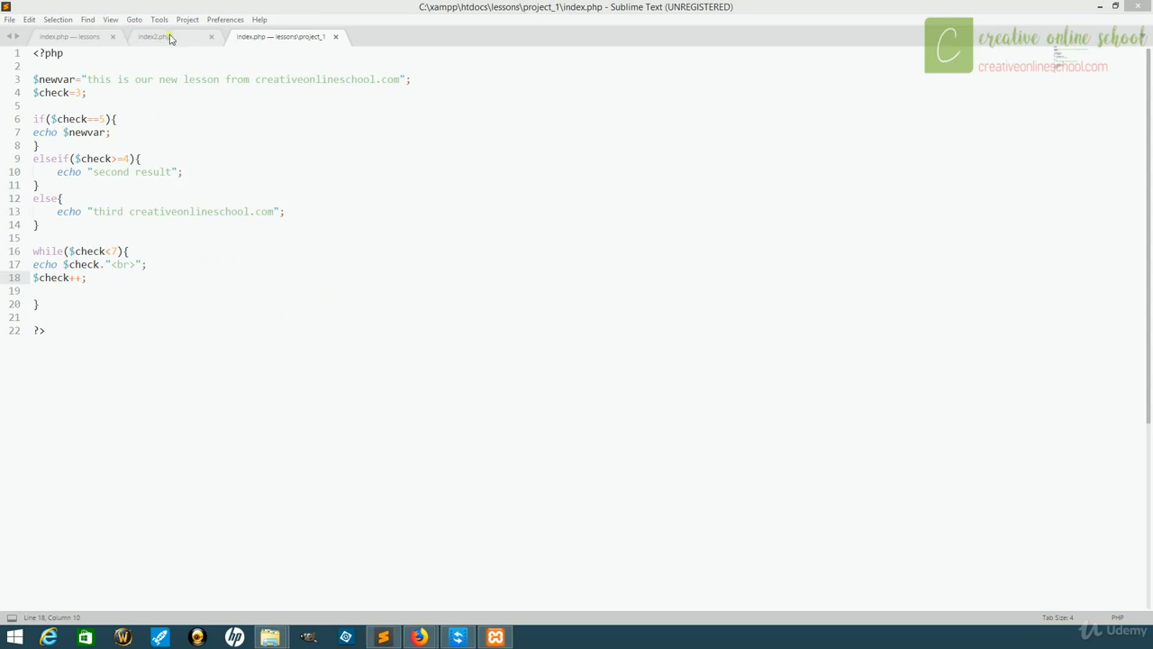
Step: Switch to the index2.php tab showing $var, the $var2 HTML string and their echoes
{"action": "left_click", "coordinate": [162, 36]}
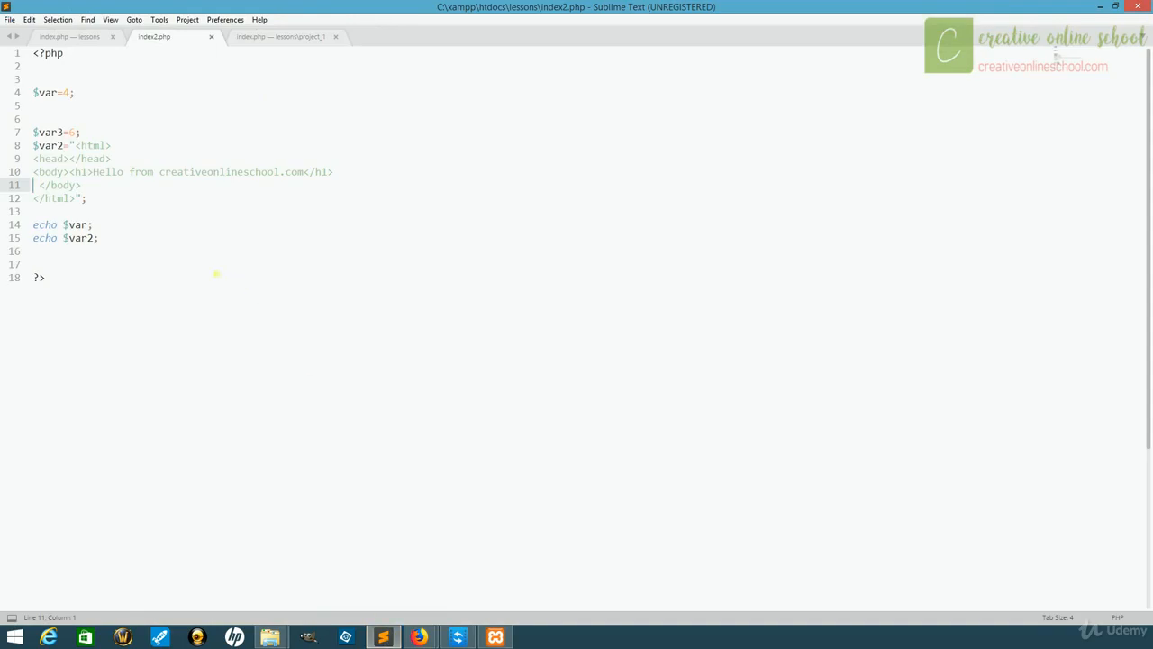
{"action": "mouse_move", "coordinate": [238, 251]}
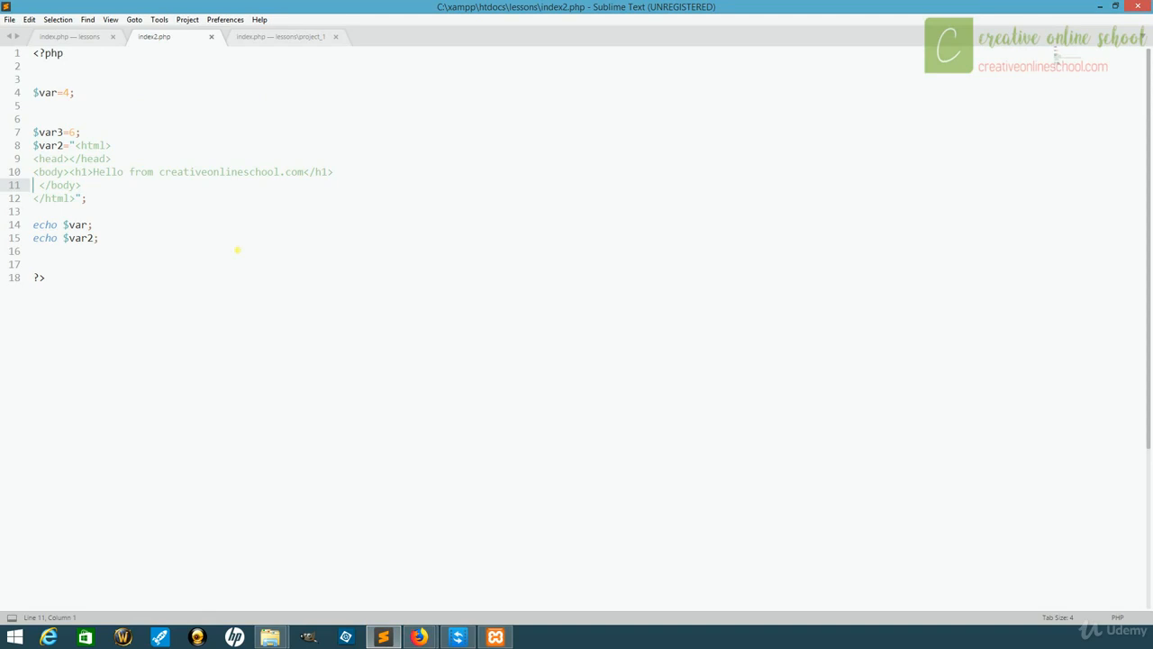
{"action": "type", "text": "<form action='http://localhost/lessons/index2.php' method = 'GET'>"}
{"action": "type", "text": "<input type='submit' value='Submit'>"}
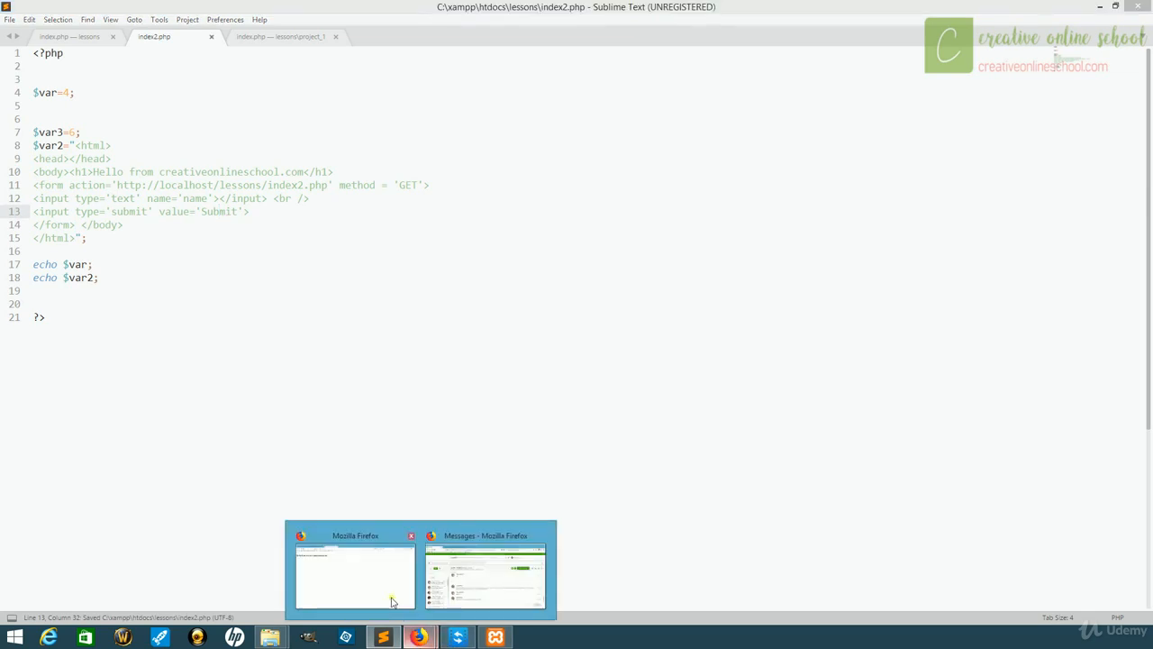
{"action": "left_click", "coordinate": [353, 573]}
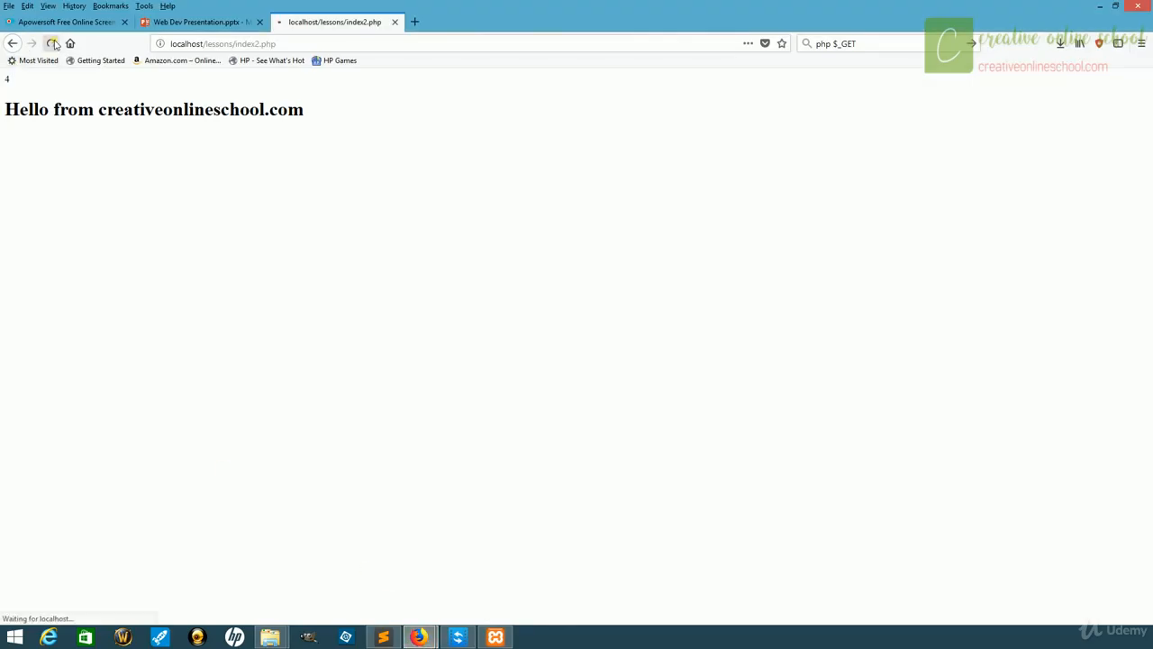
Step: Submit the name Justin through the new form, giving ?name=Justin in the address, then return to the editor
{"action": "left_click", "coordinate": [58, 43]}
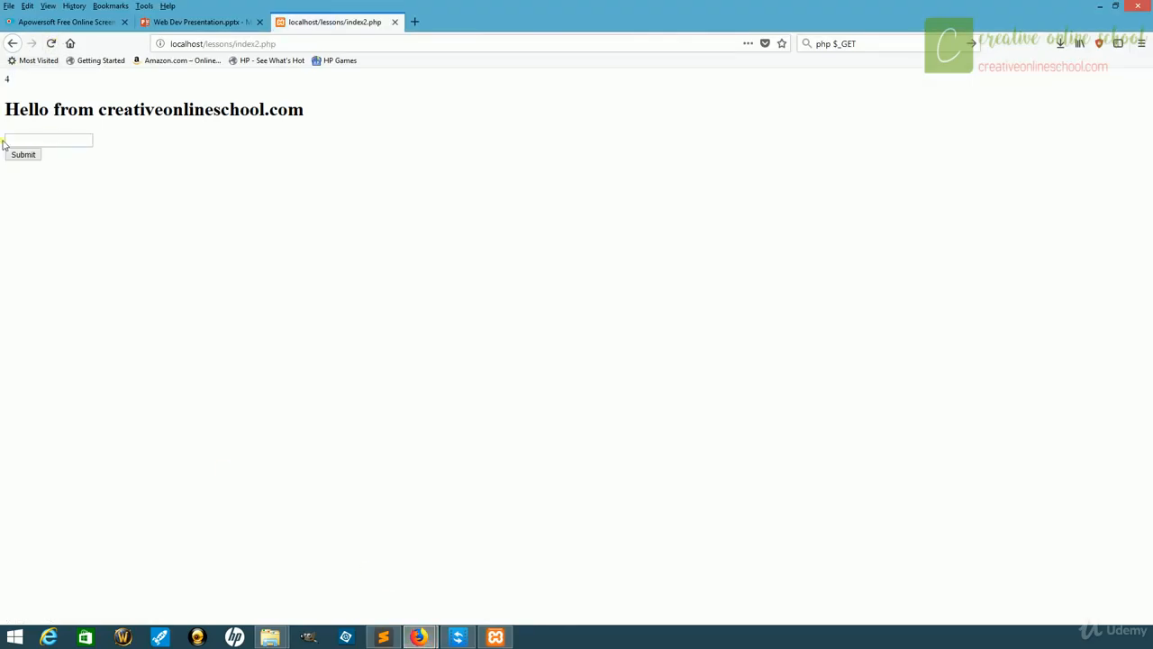
{"action": "mouse_move", "coordinate": [26, 154]}
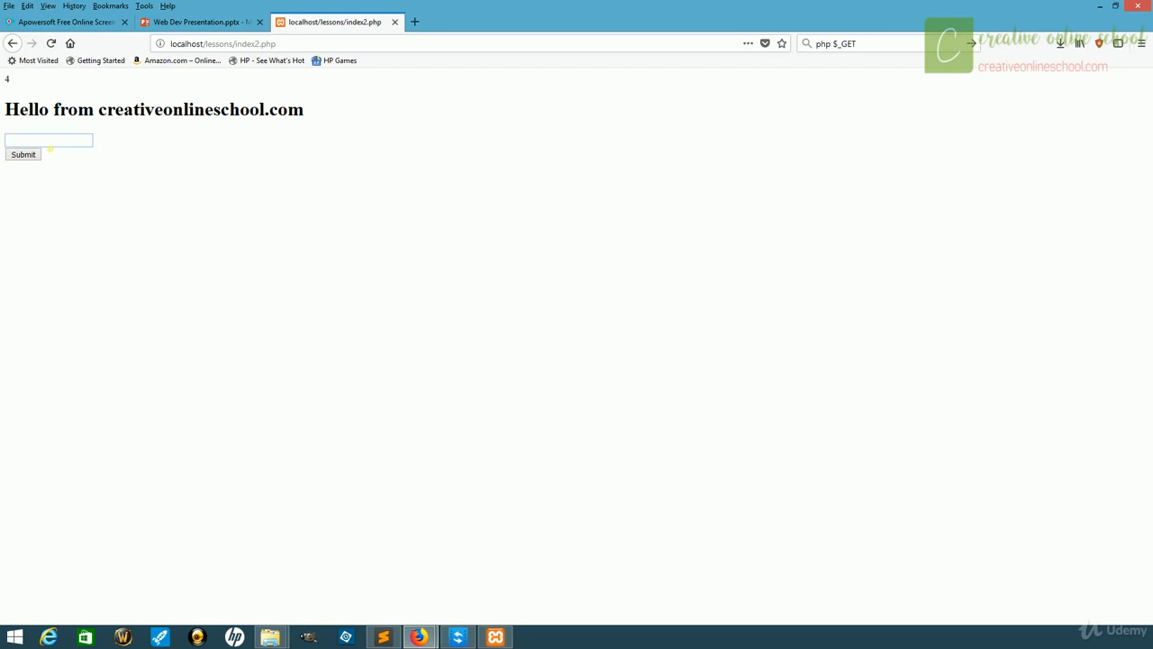
{"action": "type", "text": "Justin"}
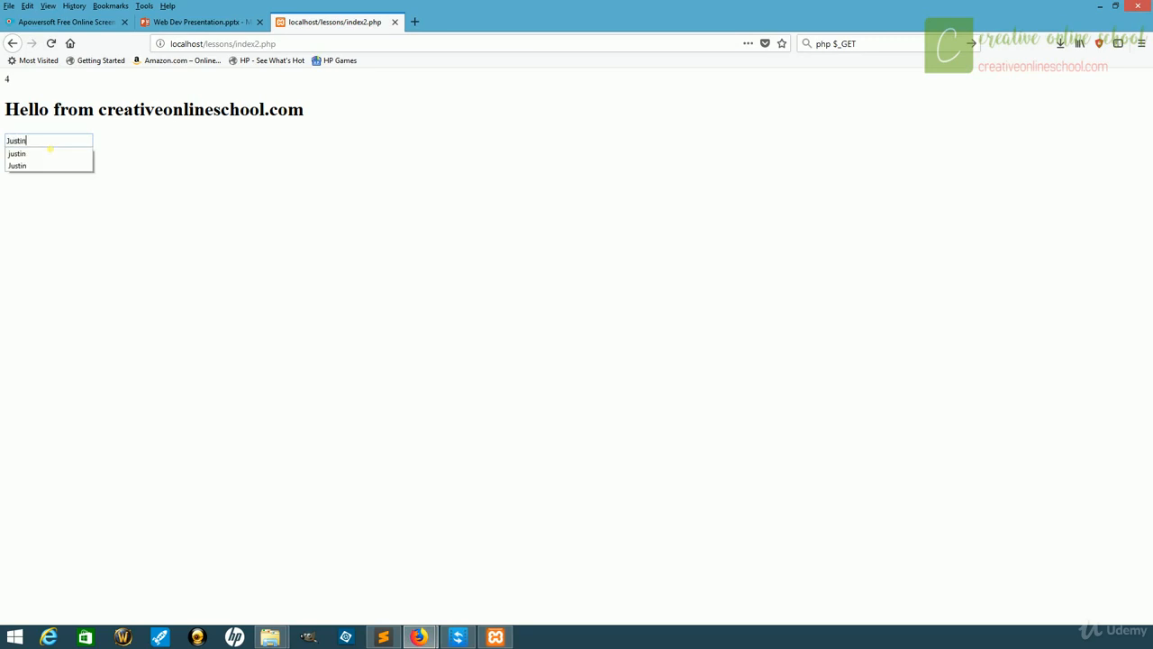
{"action": "left_click", "coordinate": [25, 155]}
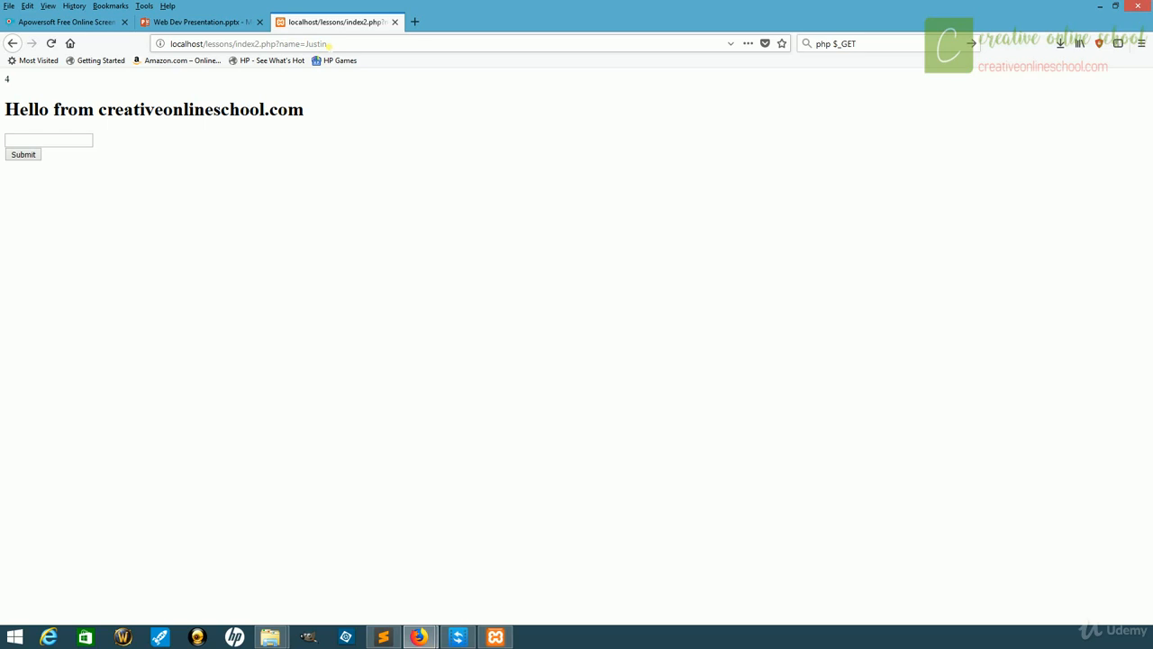
{"action": "left_click", "coordinate": [385, 634]}
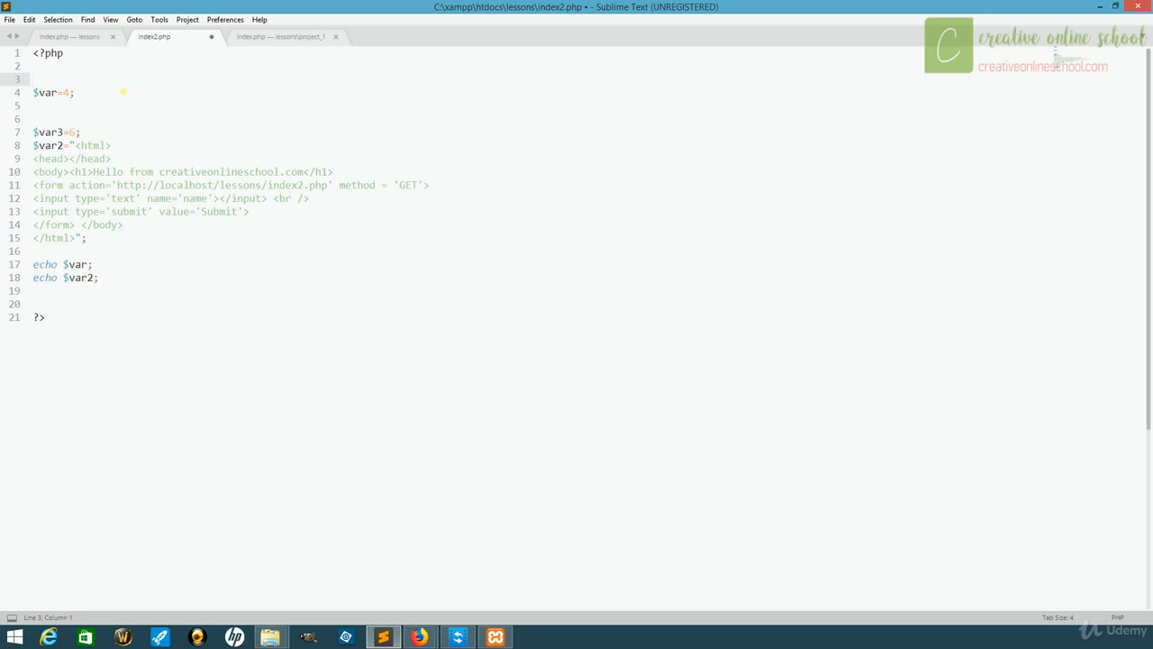
Step: Begin an if (isset($_GET["name"])){ check at the top of index2.php
{"action": "type", "text": "if (isset($_GET[\"name\"]))"}
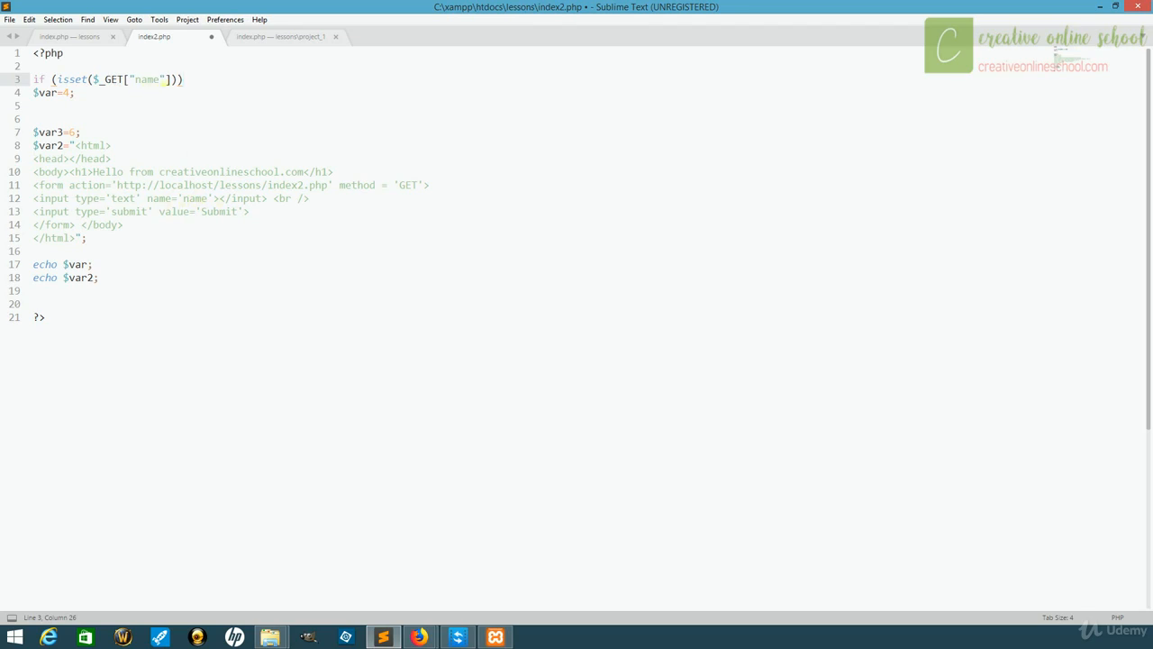
{"action": "mouse_move", "coordinate": [162, 92]}
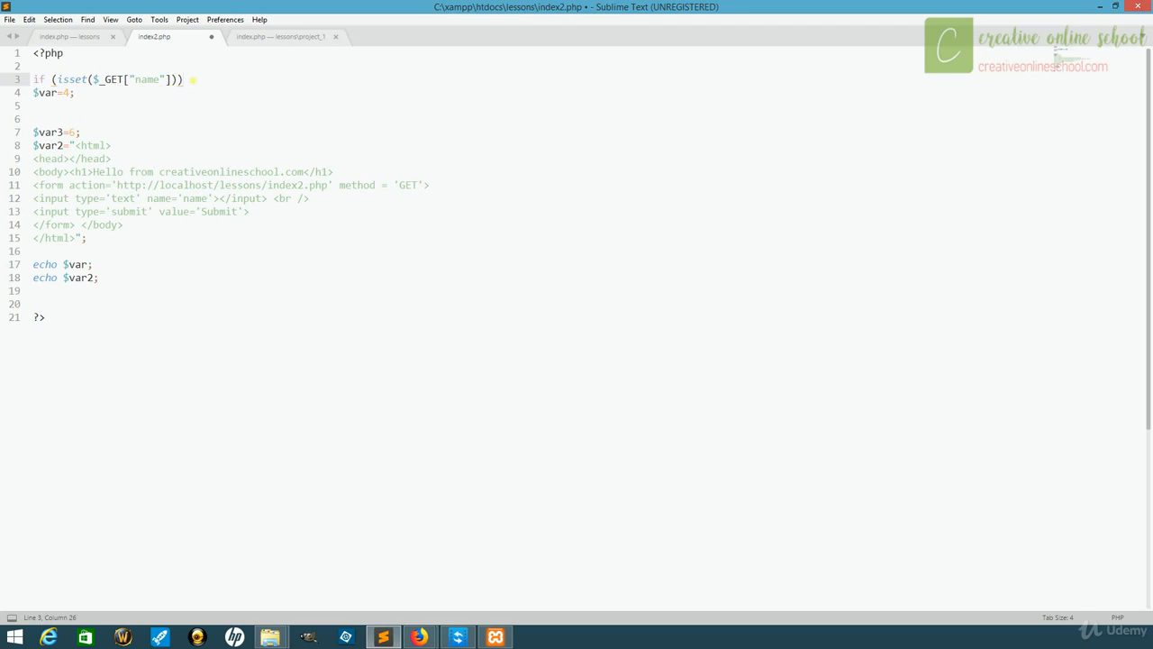
{"action": "type", "text": "{"}
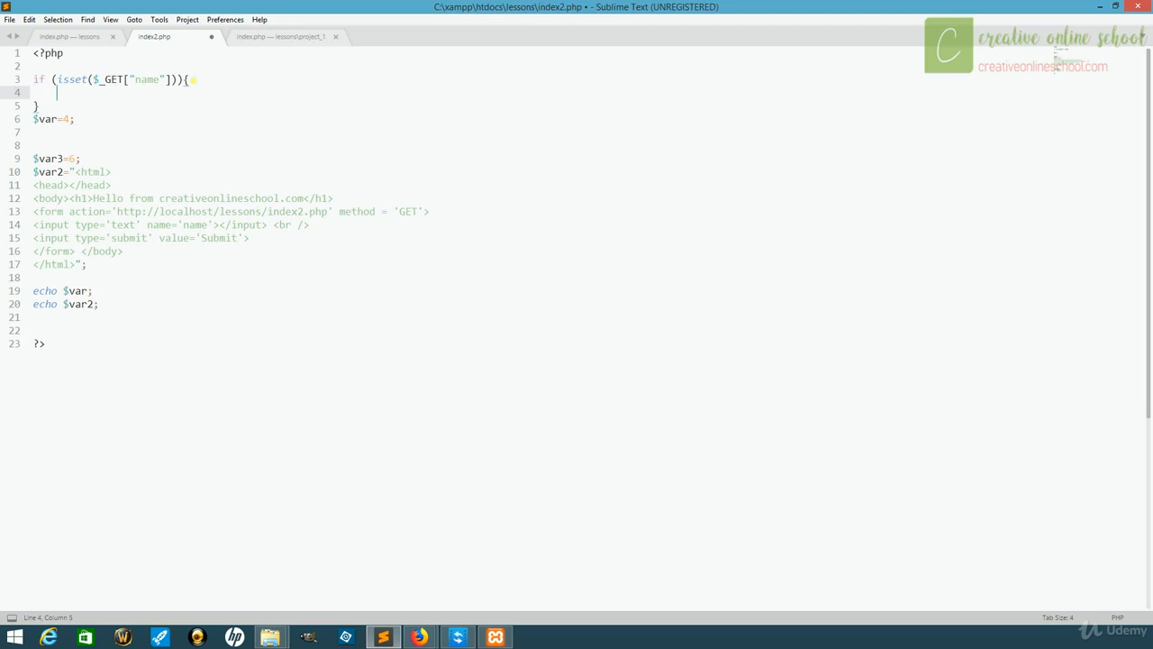
Step: Inside the check, assign $var=$_GET["name"]; using the _GET autocompletion
{"action": "type", "text": "$va"}
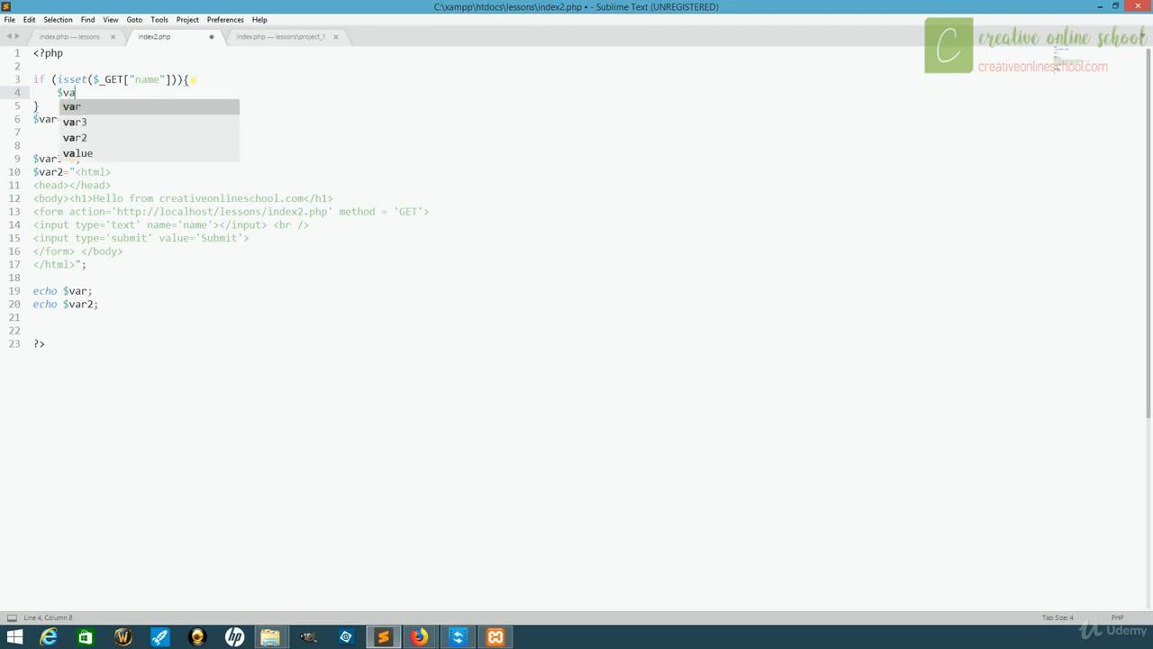
{"action": "type", "text": "r="}
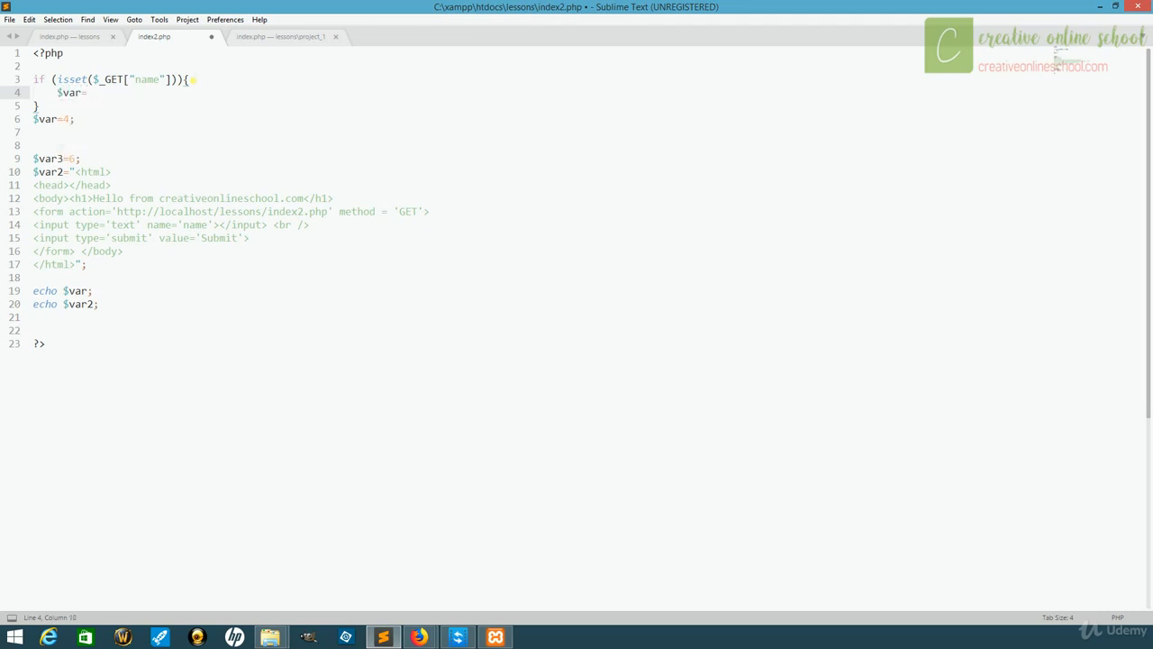
{"action": "type", "text": "$"}
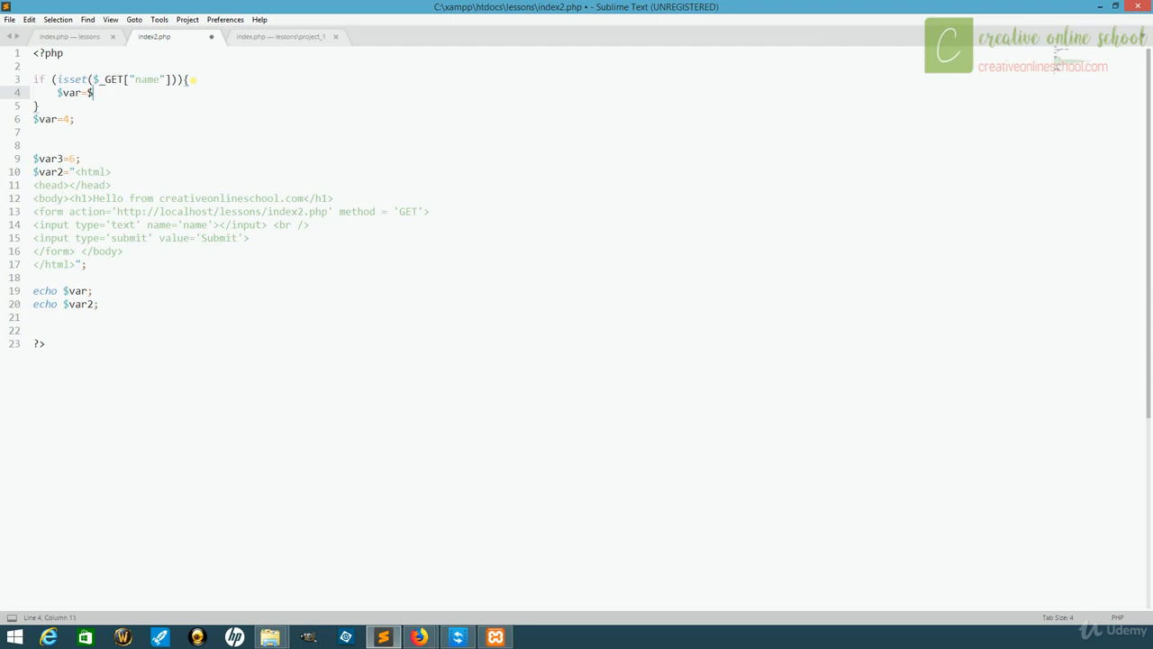
{"action": "type", "text": "_G"}
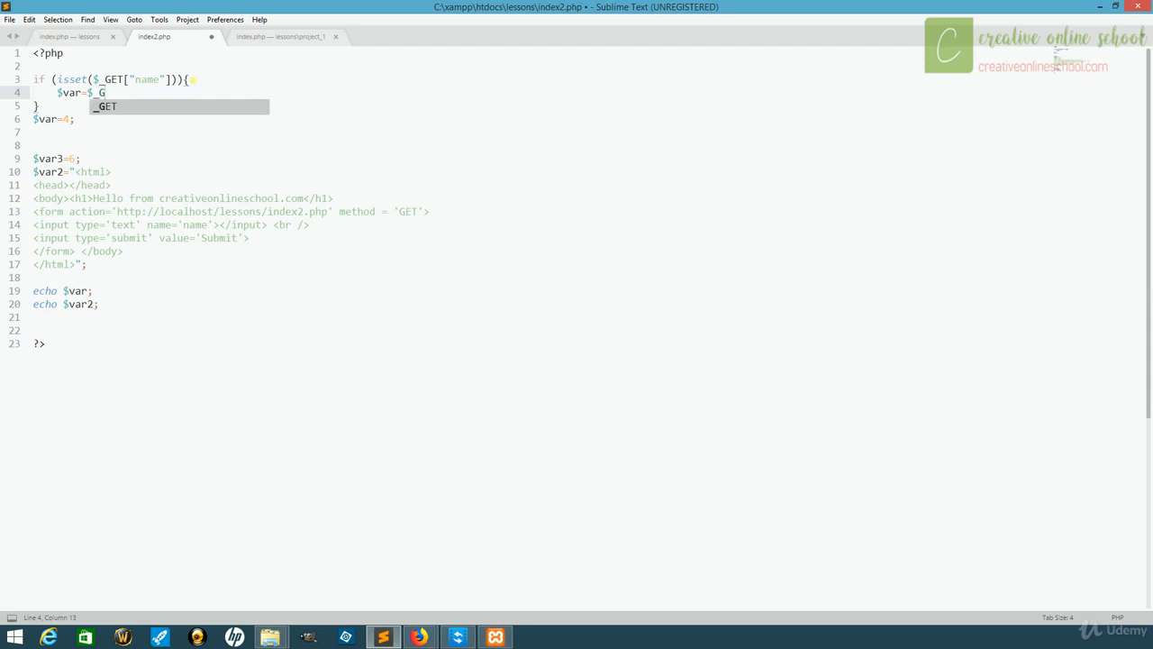
{"action": "key", "text": "Tab"}
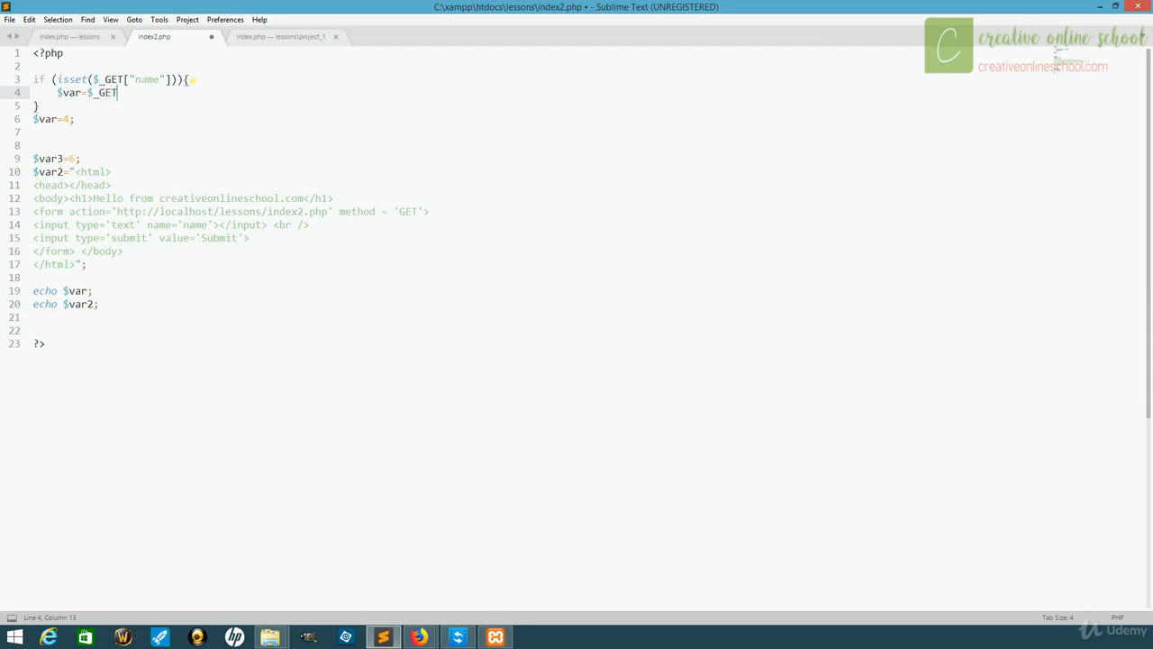
{"action": "type", "text": "[\"\"]"}
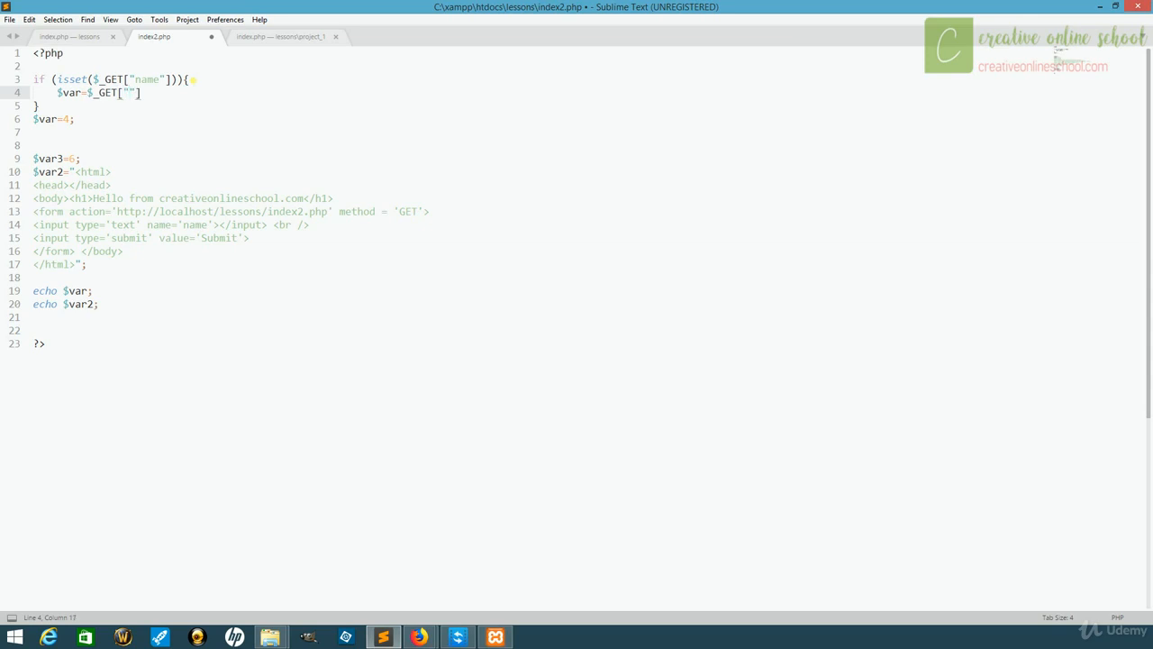
{"action": "type", "text": "name"}
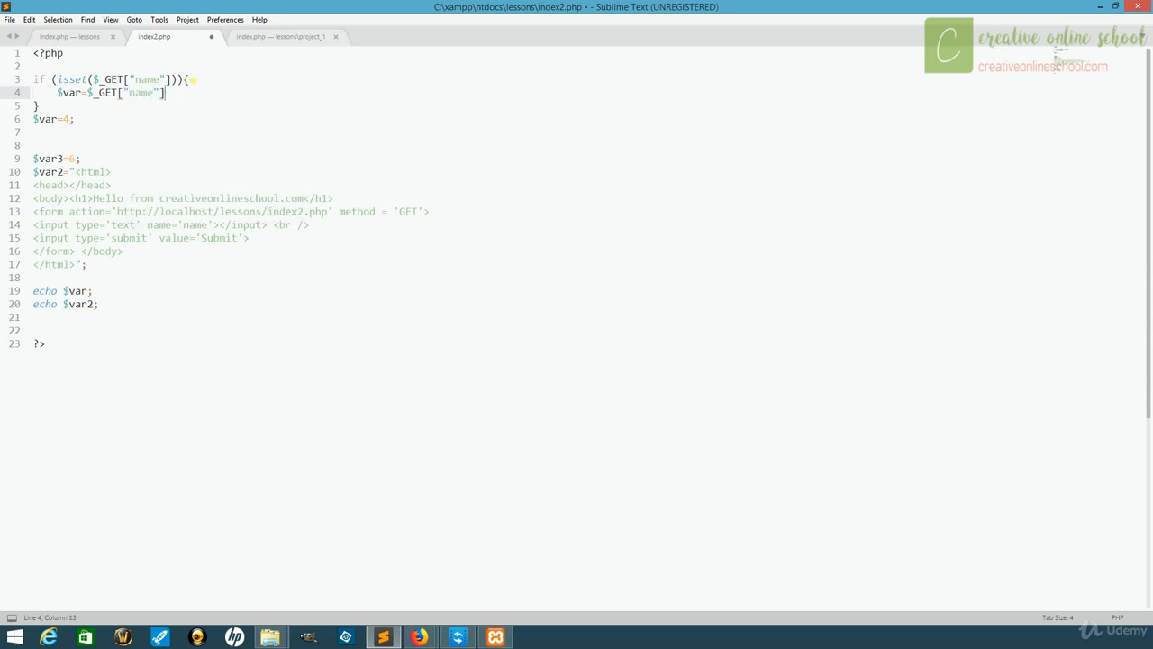
{"action": "type", "text": ";"}
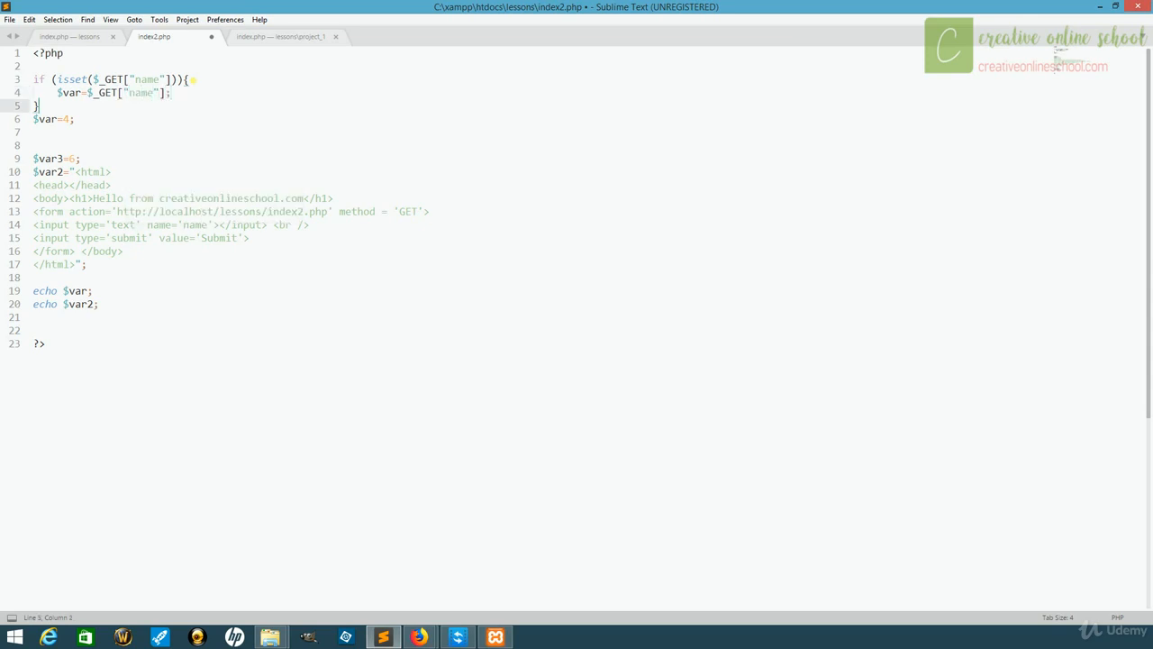
Step: Wrap $var=4; in an else{ } branch so it applies only when no name is submitted
{"action": "type", "text": "else{"}
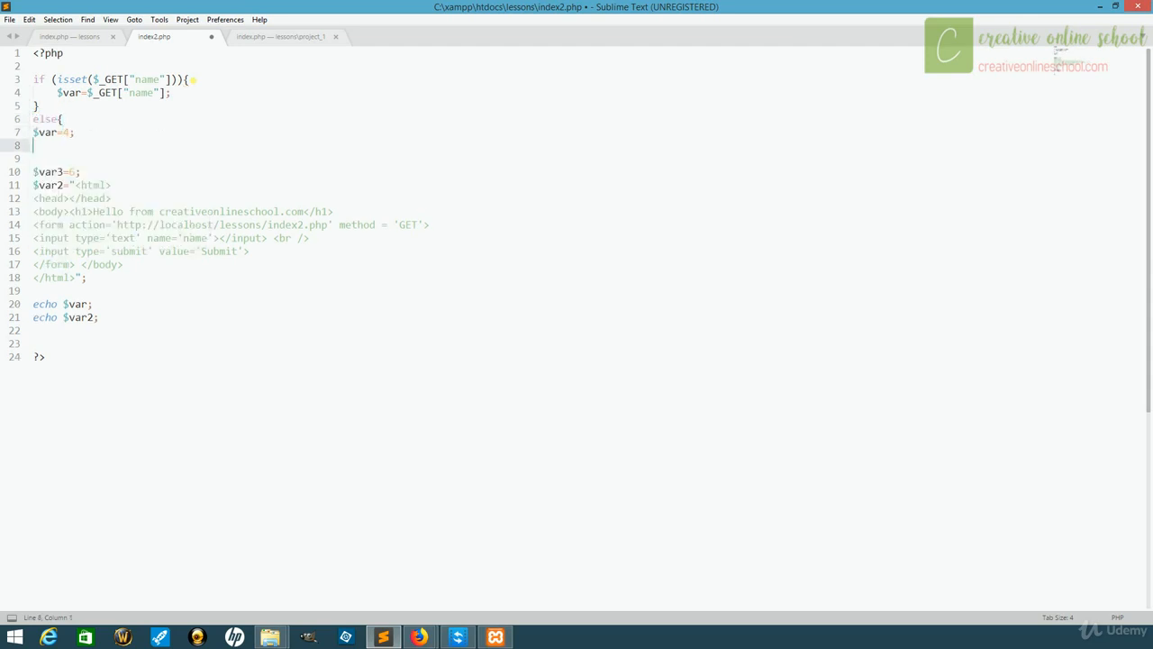
{"action": "type", "text": "}"}
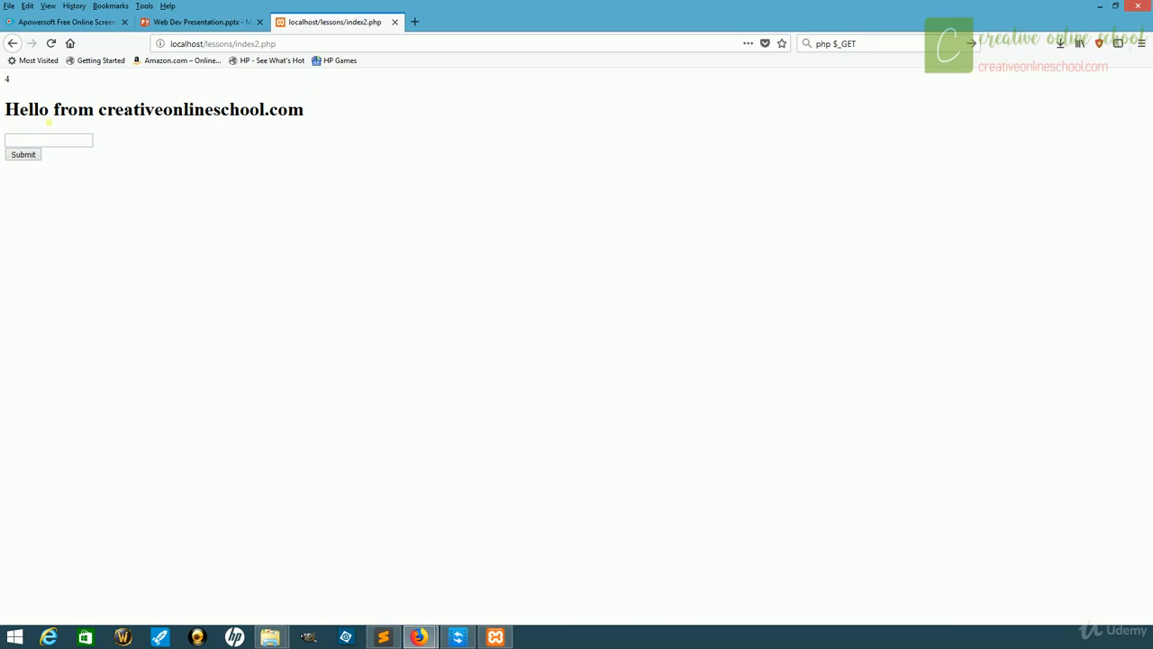
Step: Submit Justin in the Firefox form so the page prints Justin at the top instead of 4
{"action": "type", "text": "Justin"}
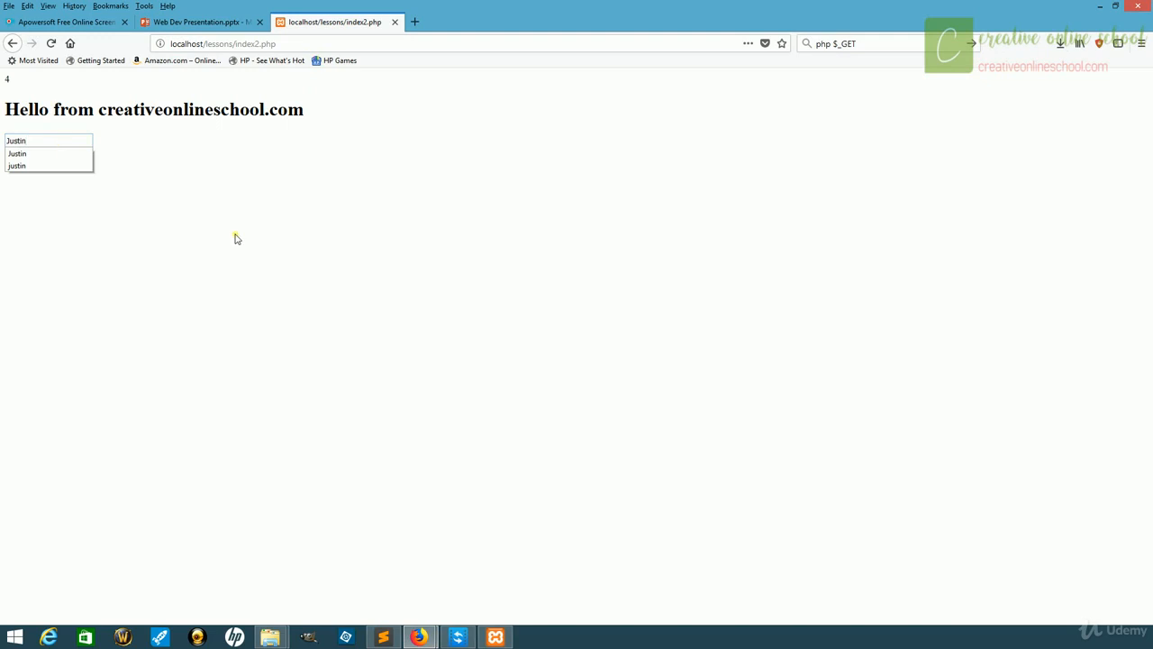
{"action": "left_click", "coordinate": [23, 155]}
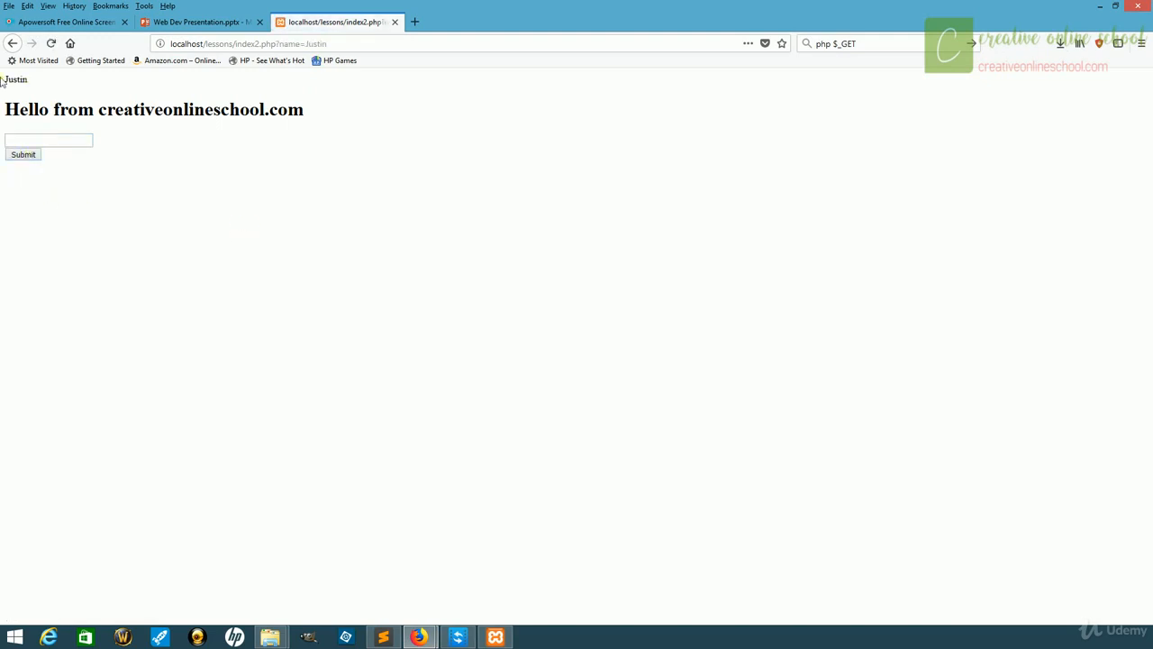
{"action": "mouse_move", "coordinate": [30, 90]}
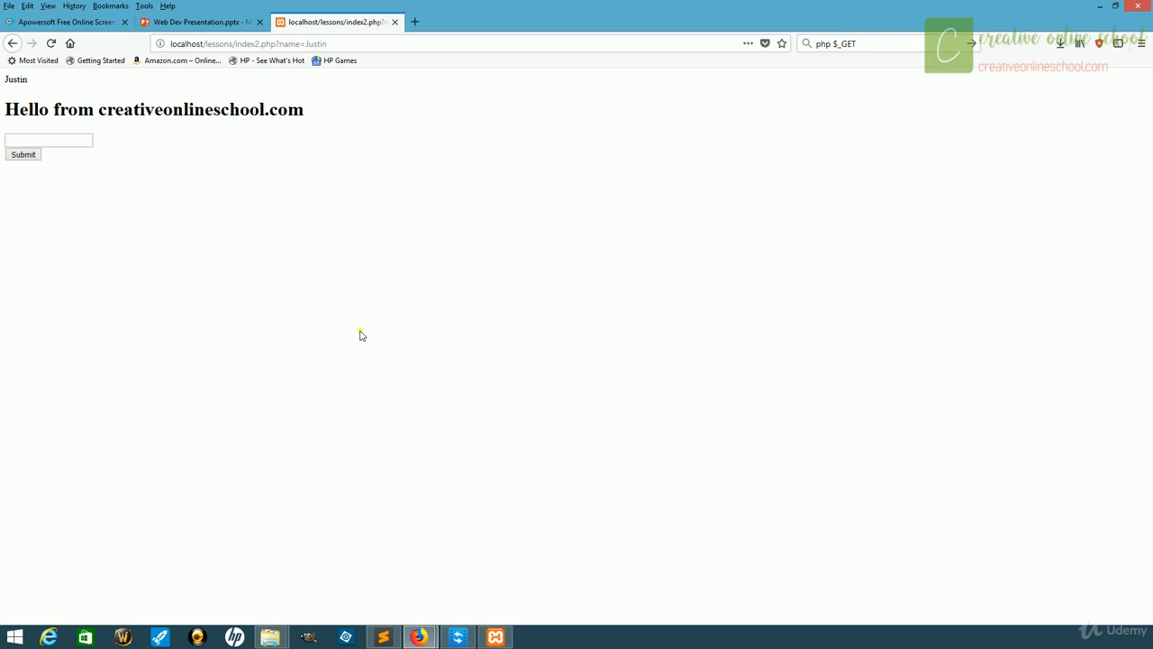
{"action": "mouse_move", "coordinate": [372, 331]}
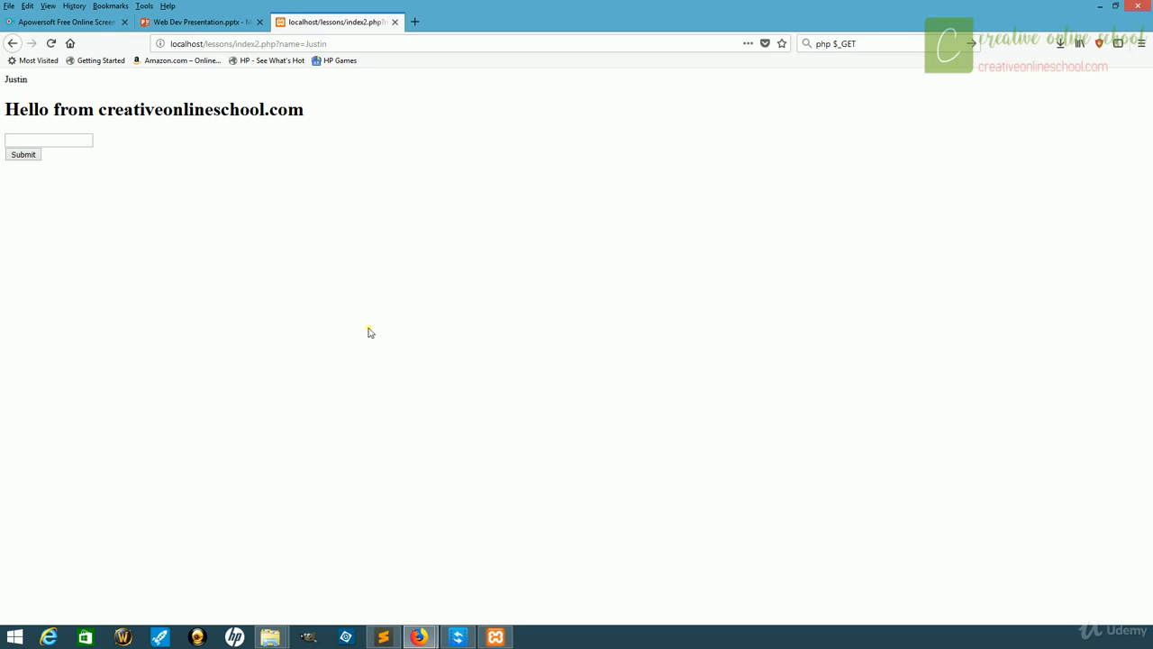
{"action": "mouse_move", "coordinate": [339, 79]}
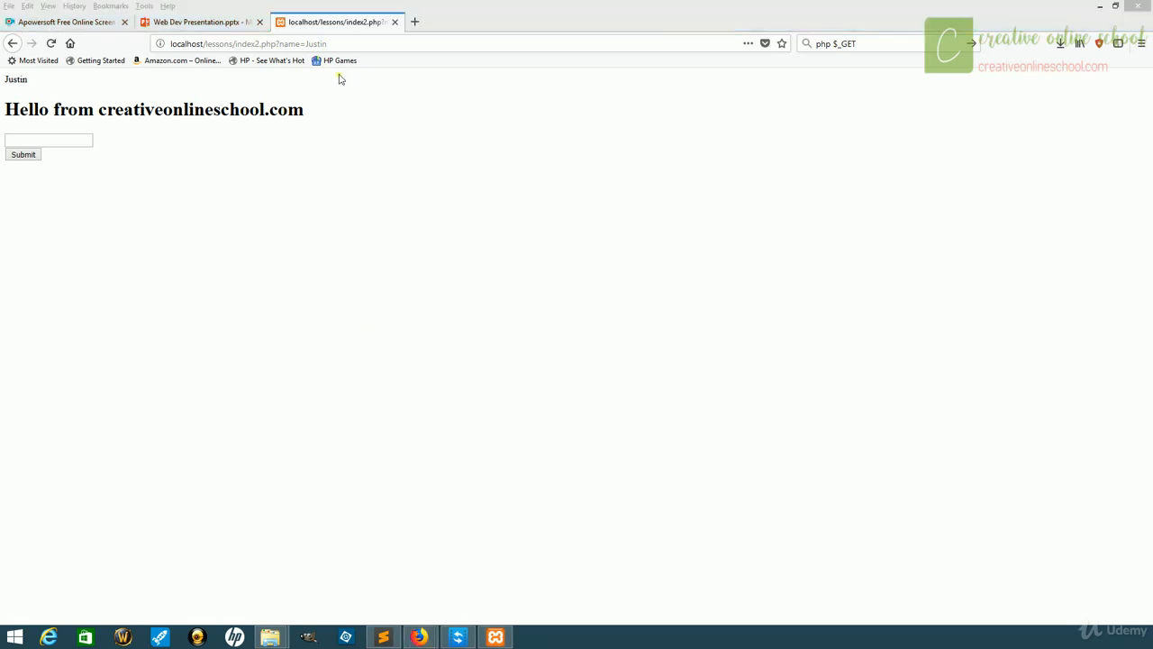